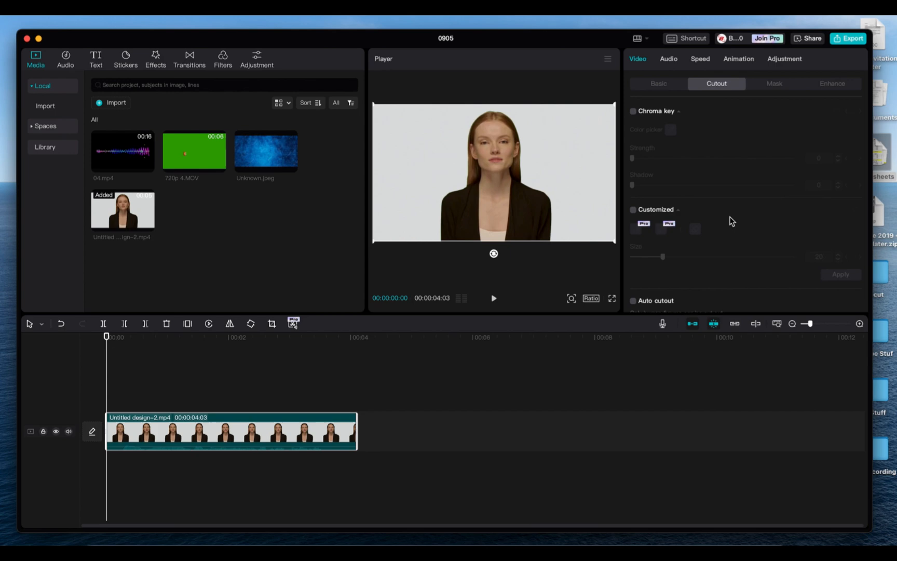
mouse_move(80, 204)
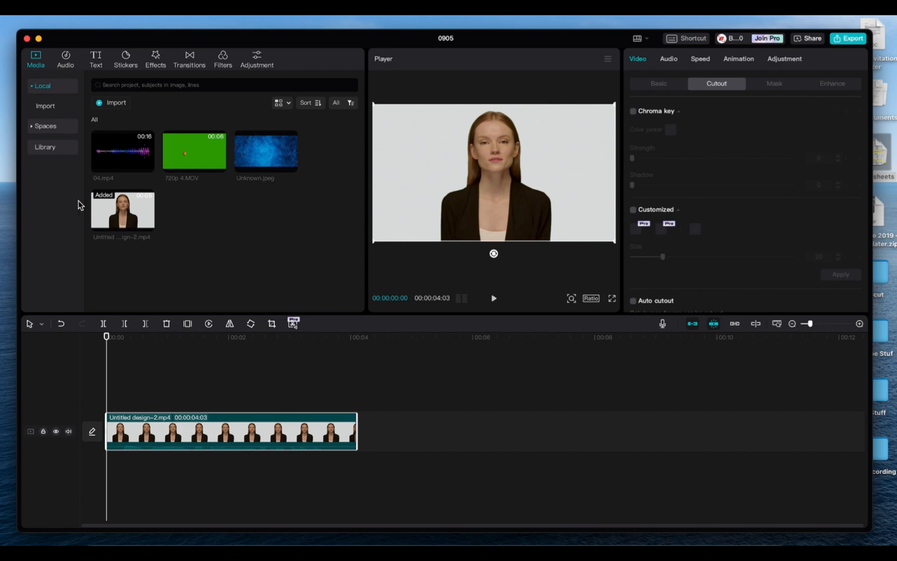
mouse_move(76, 155)
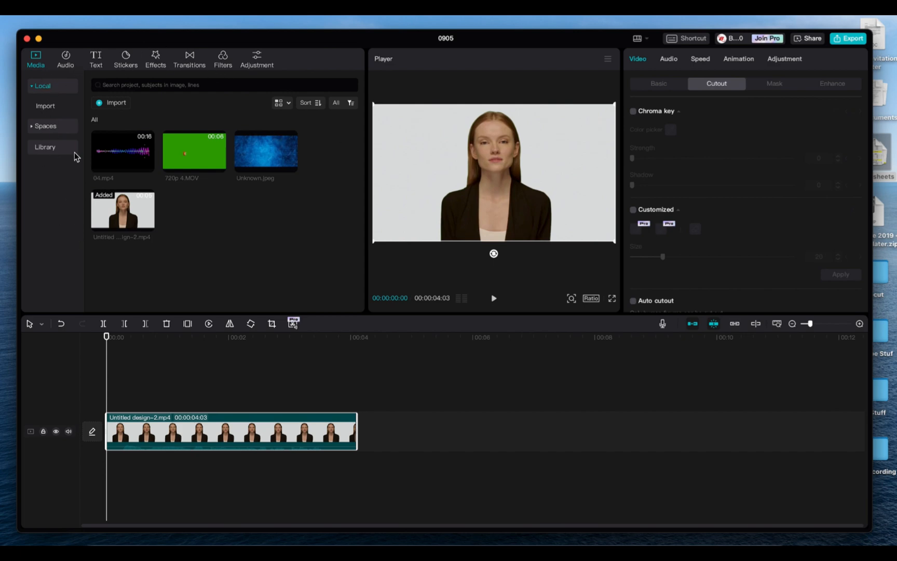
mouse_move(525, 342)
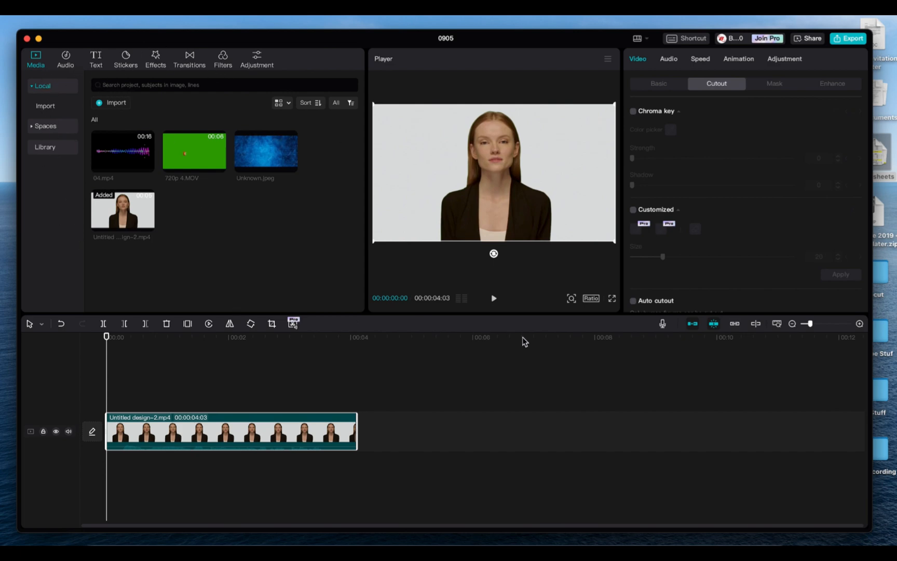
mouse_move(557, 346)
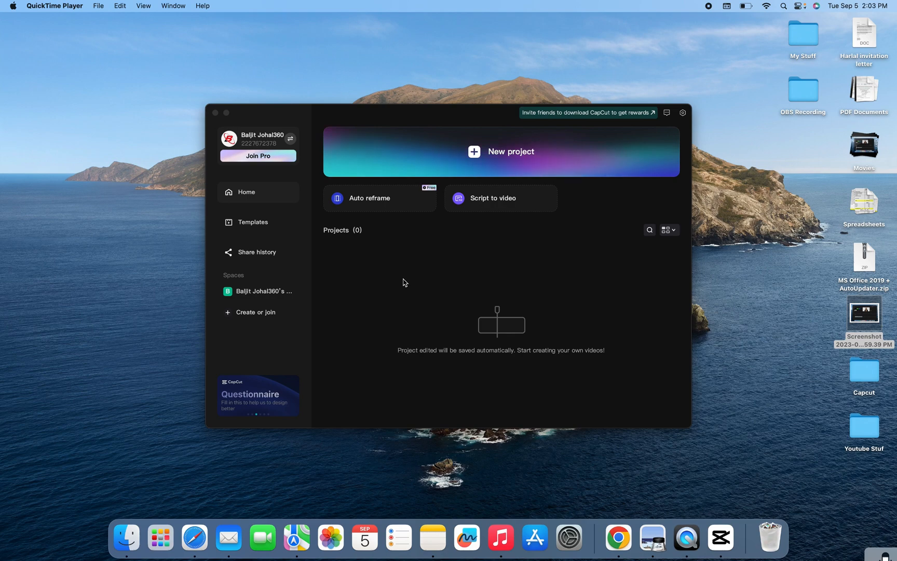
mouse_move(468, 294)
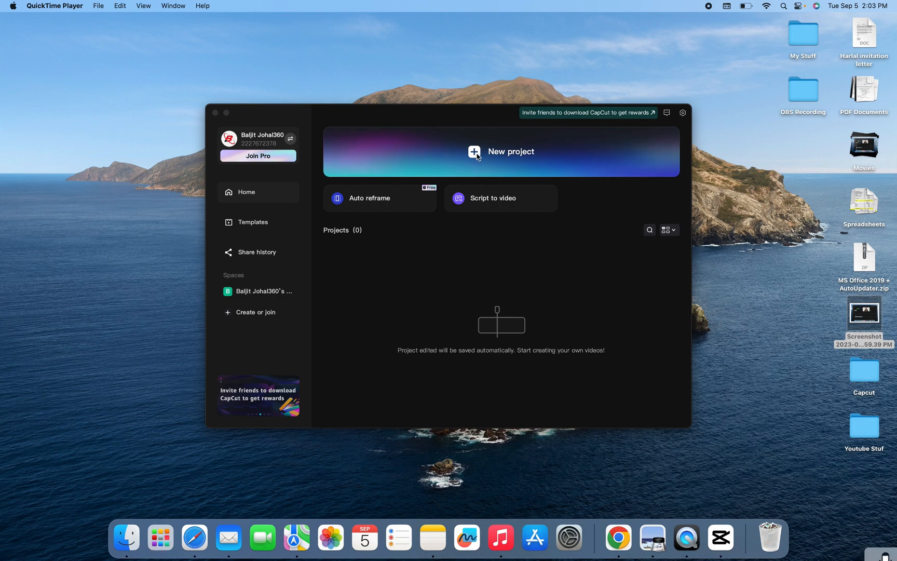
Create a new project and import the four media files — three clips and the blue image.
left_click(501, 151)
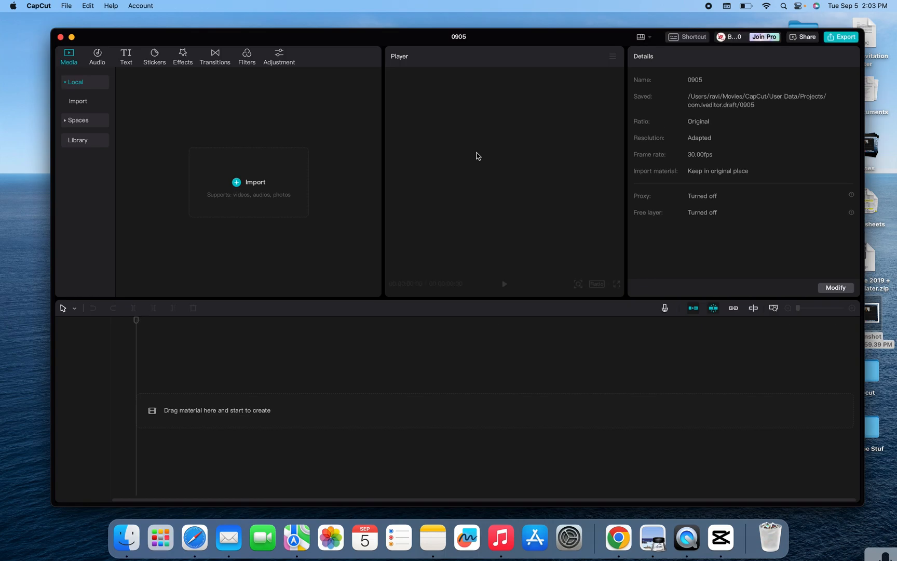
mouse_move(771, 132)
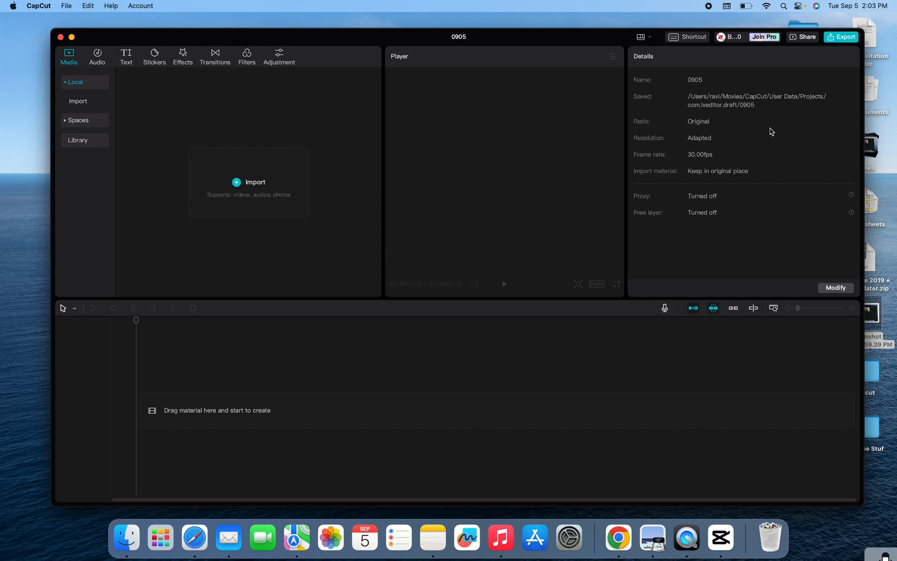
mouse_move(262, 170)
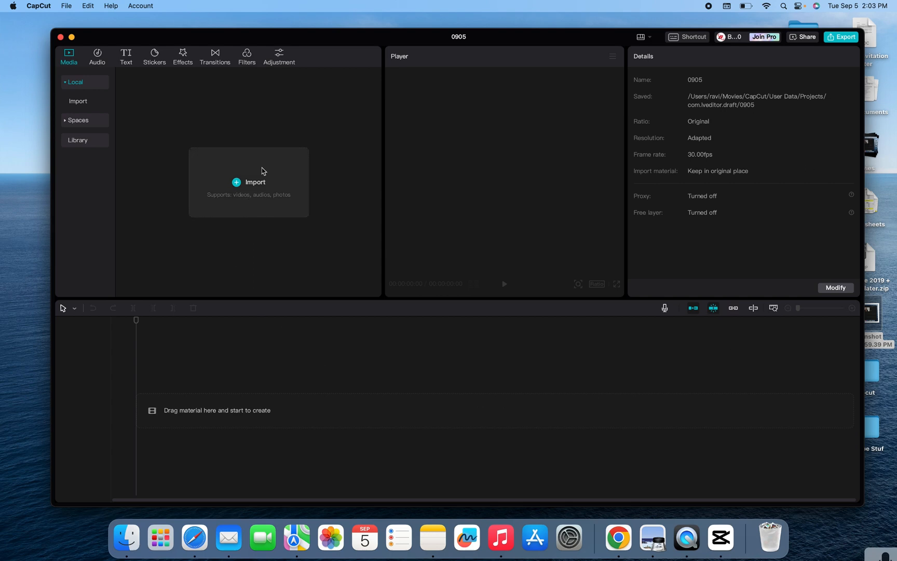
mouse_move(240, 188)
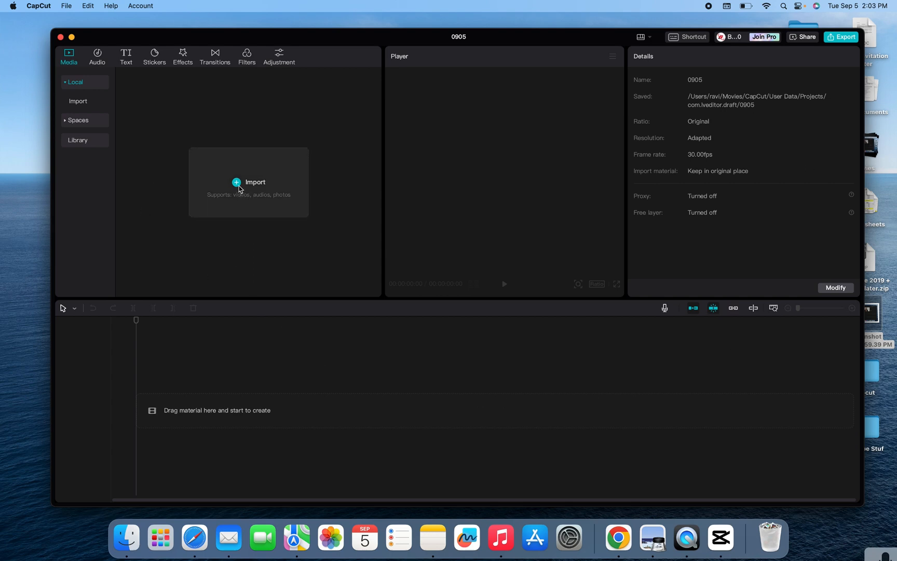
left_click(248, 182)
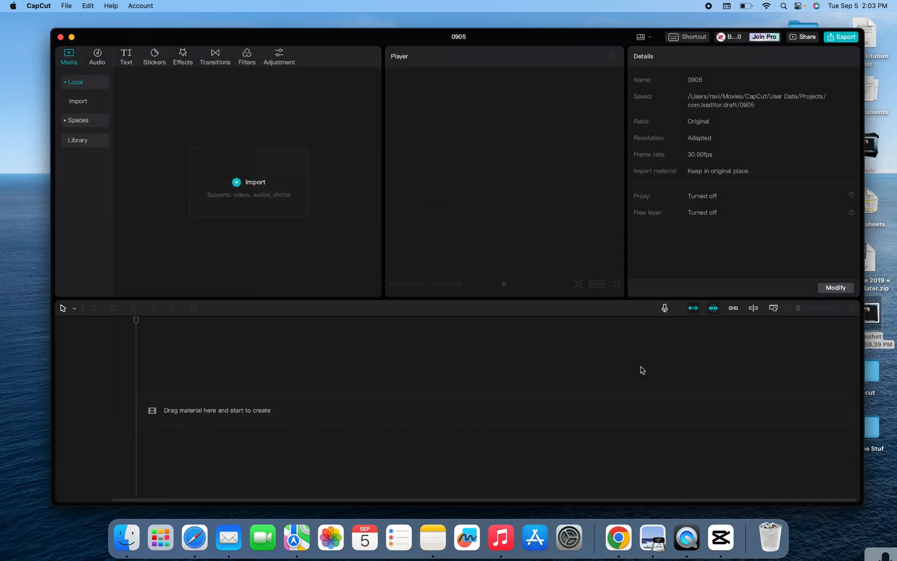
left_click(250, 181)
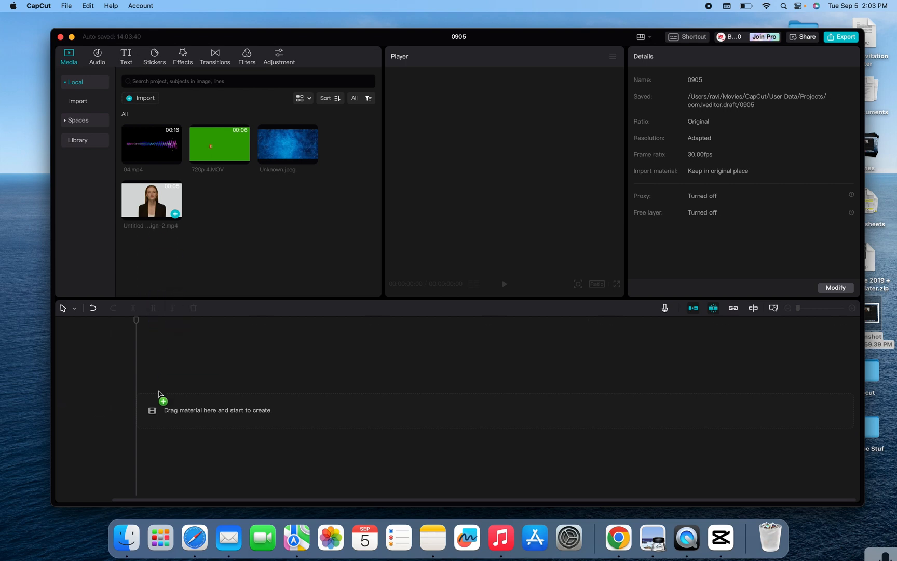
Put the woman clip on the timeline and show its Video > Cutout settings.
left_click_drag(151, 201, 254, 410)
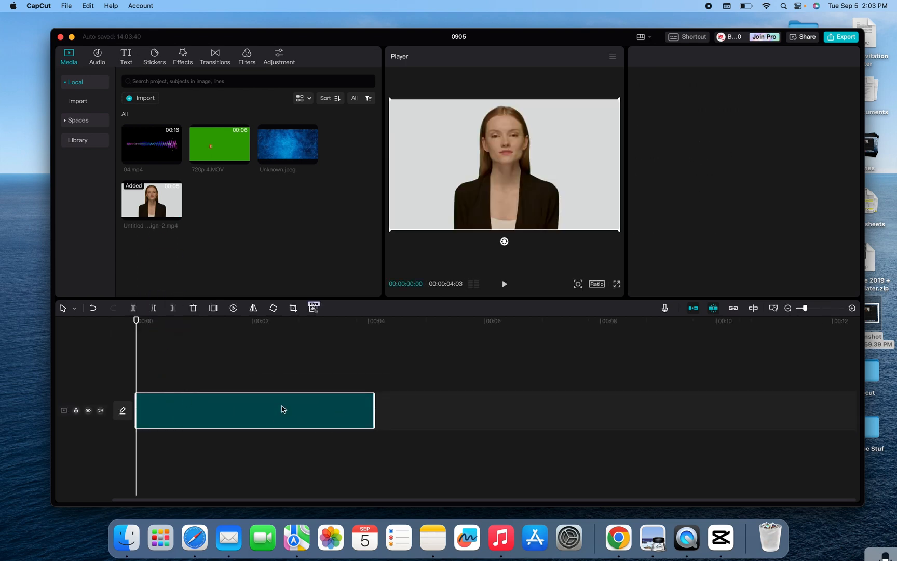
left_click(254, 410)
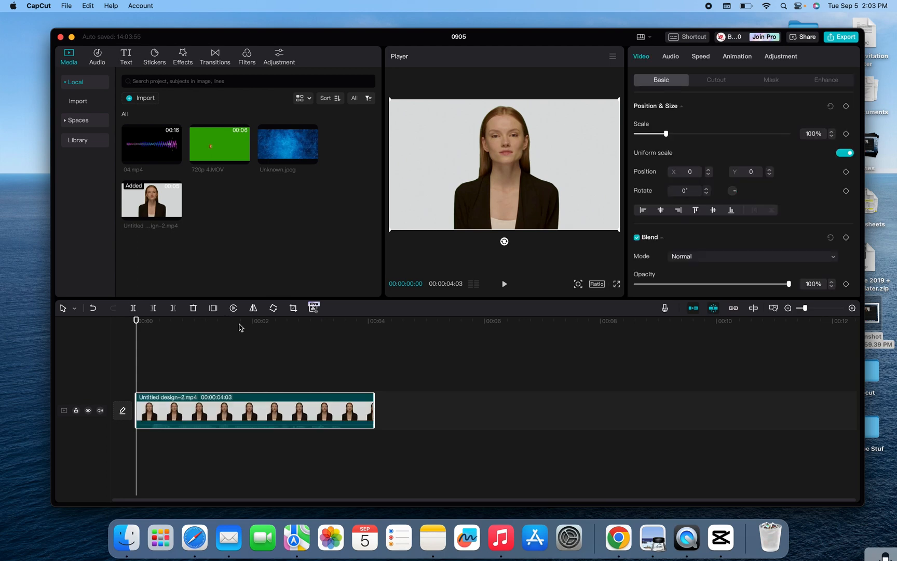
mouse_move(725, 106)
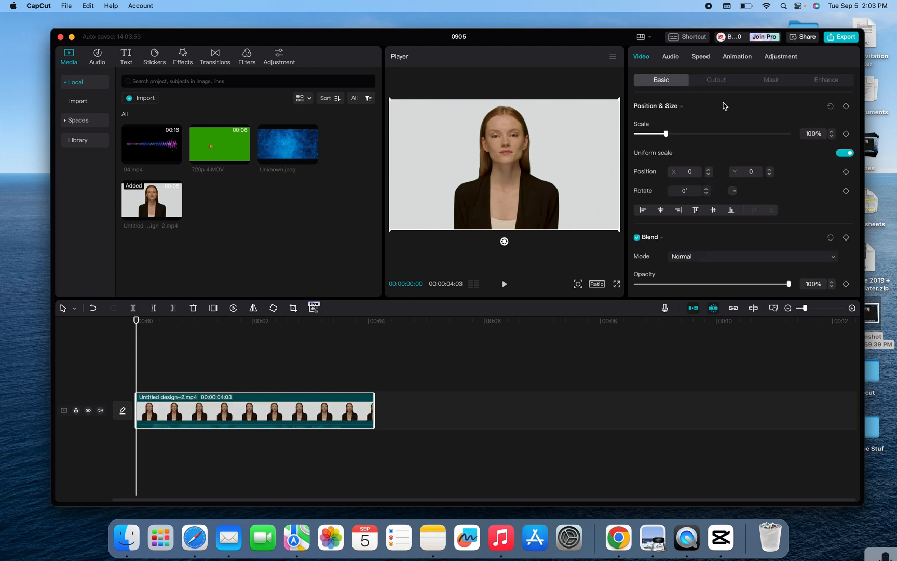
mouse_move(825, 64)
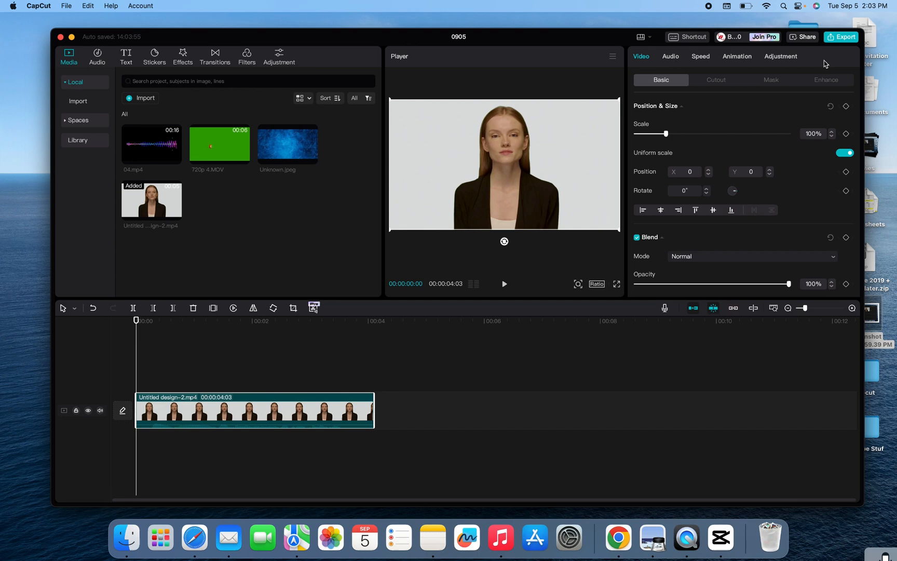
mouse_move(719, 86)
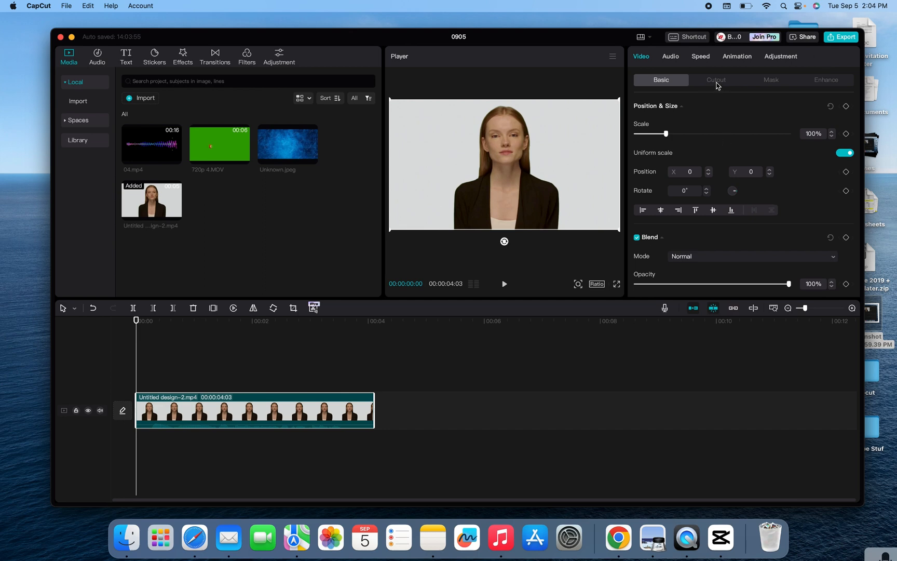
left_click(716, 80)
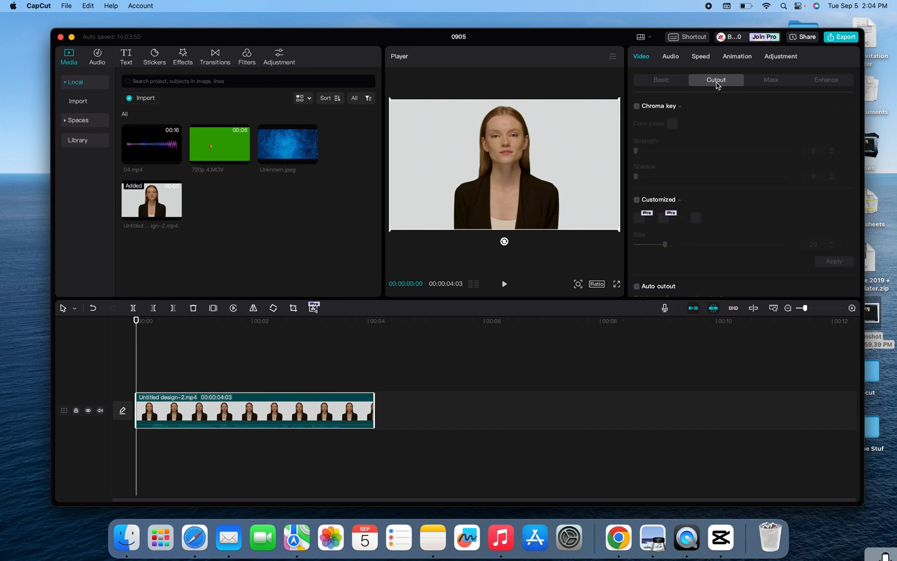
mouse_move(675, 199)
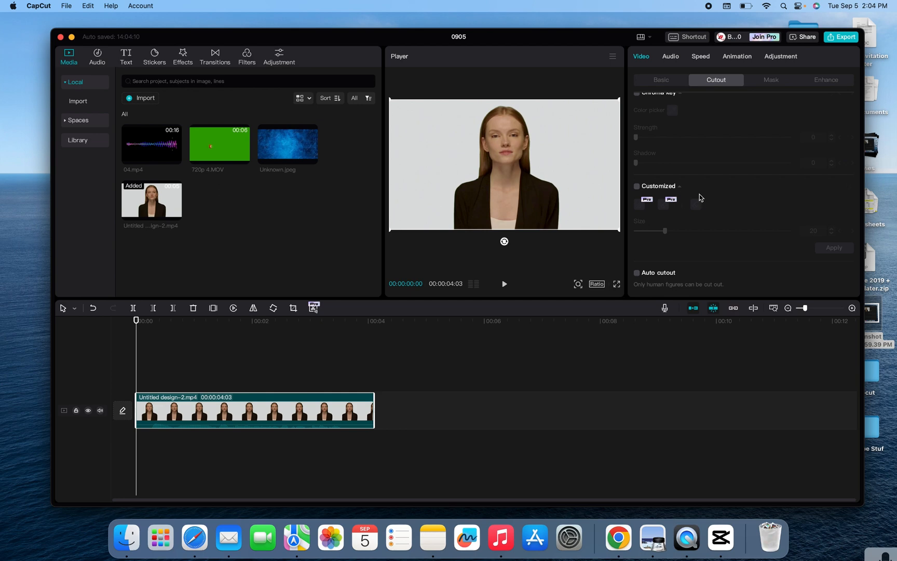
mouse_move(691, 213)
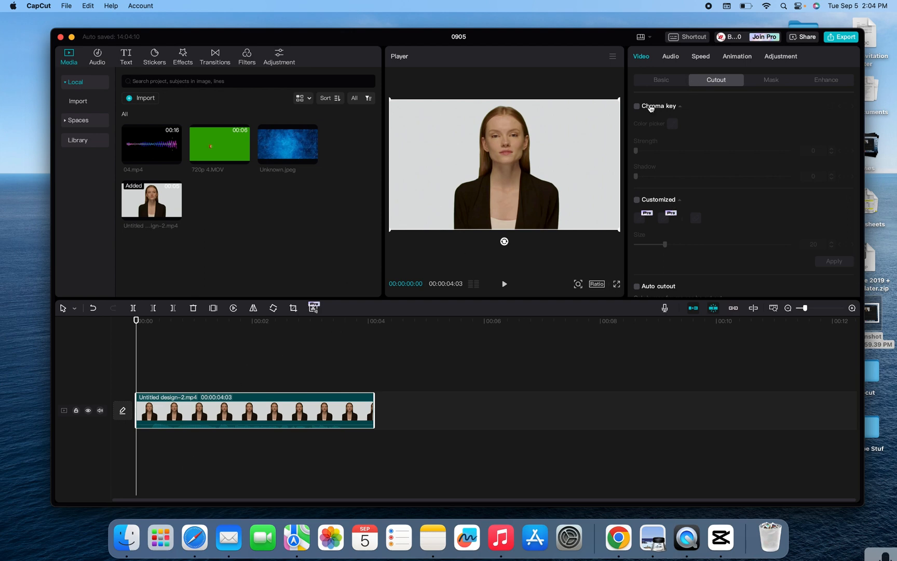
mouse_move(651, 109)
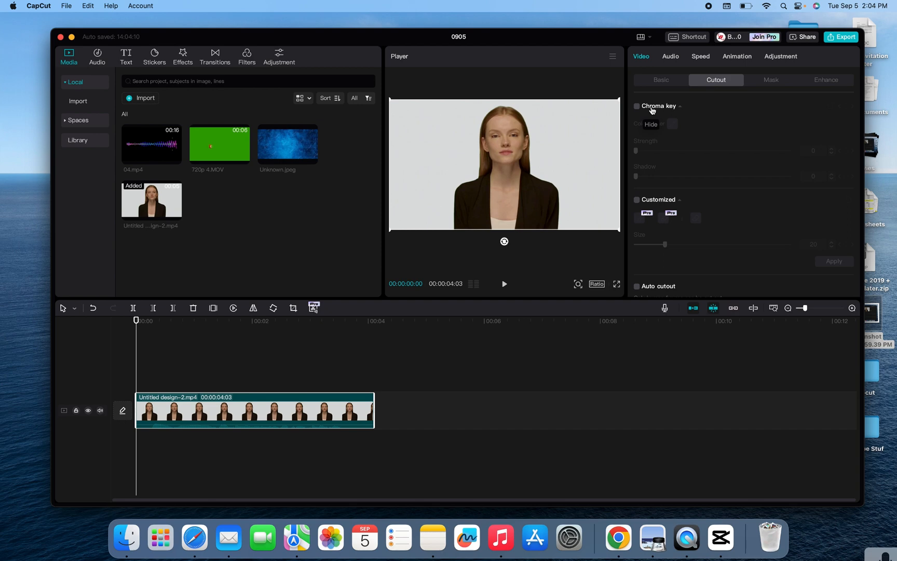
mouse_move(618, 113)
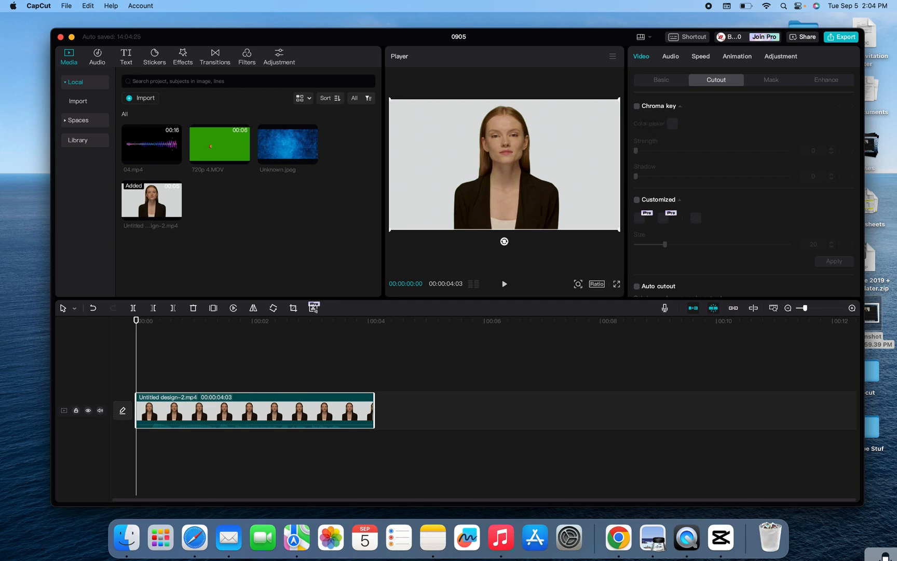
mouse_move(238, 147)
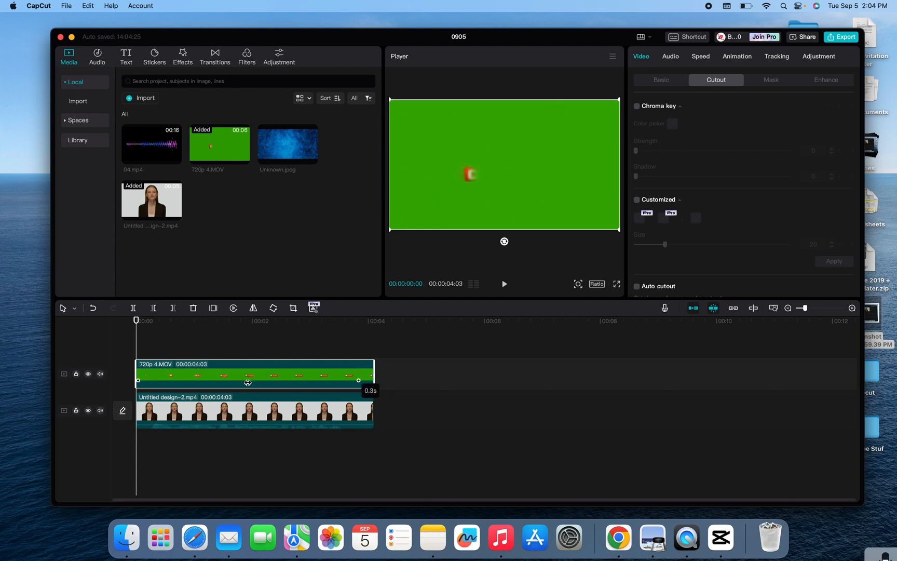
left_click_drag(375, 375, 354, 375)
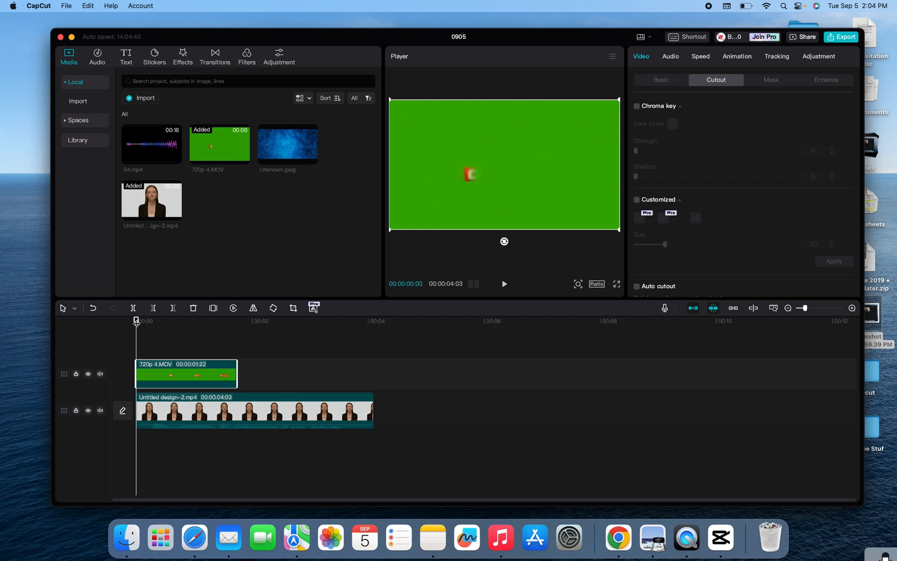
left_click(177, 321)
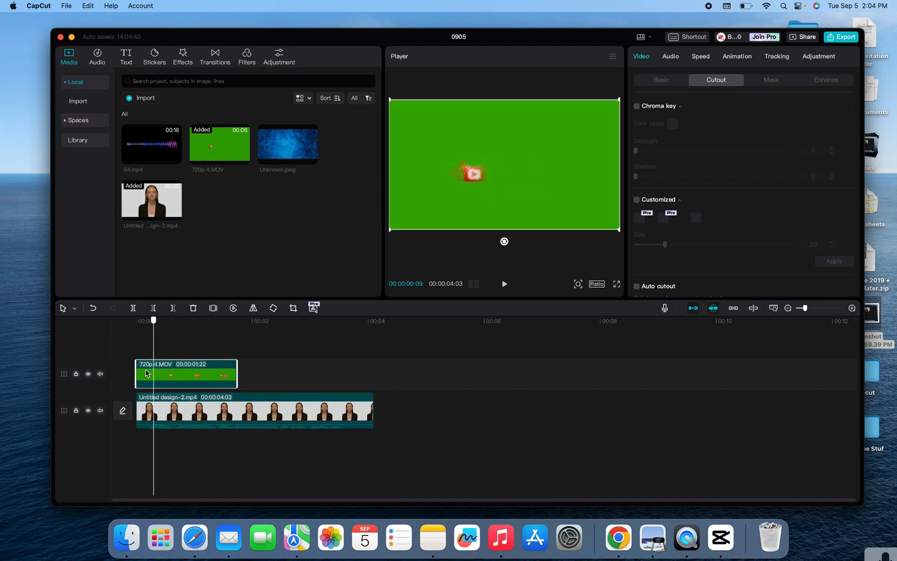
left_click(136, 319)
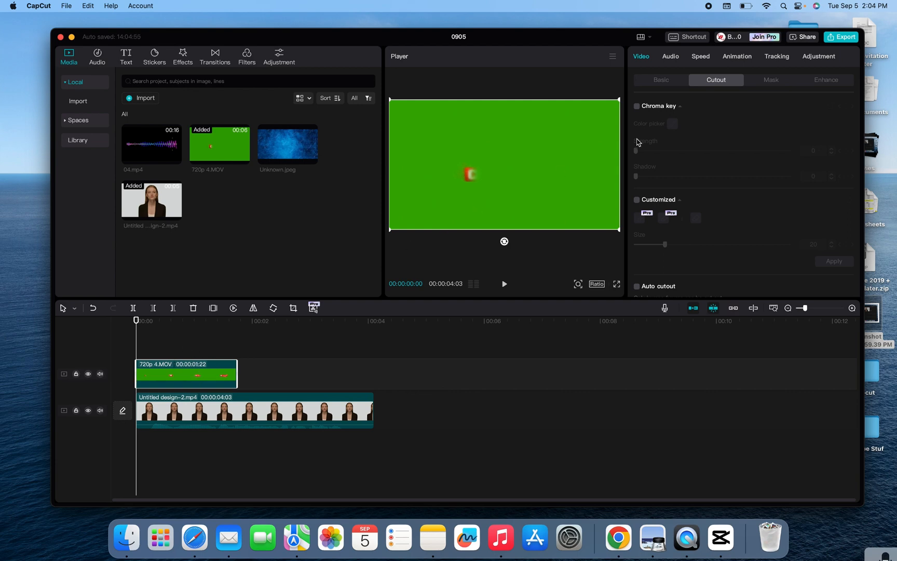
left_click(660, 80)
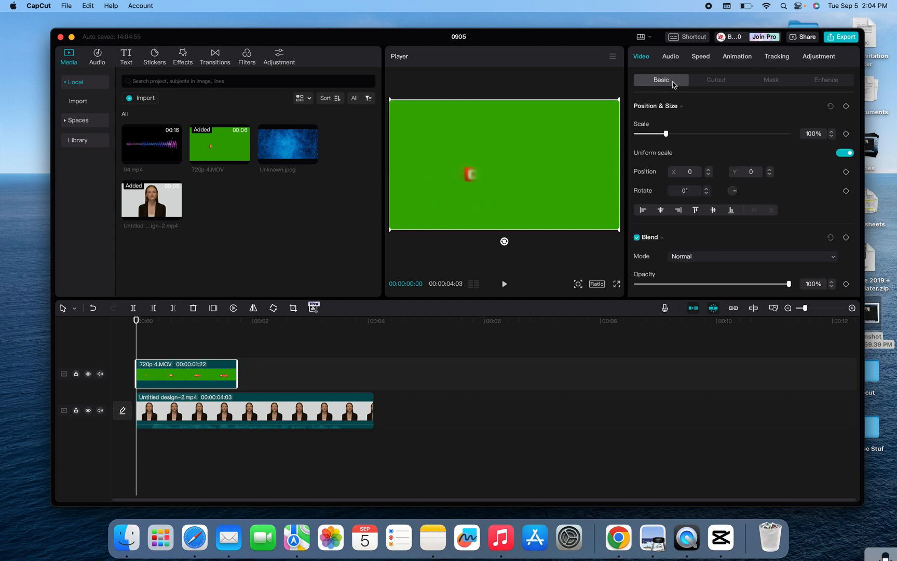
left_click(715, 80)
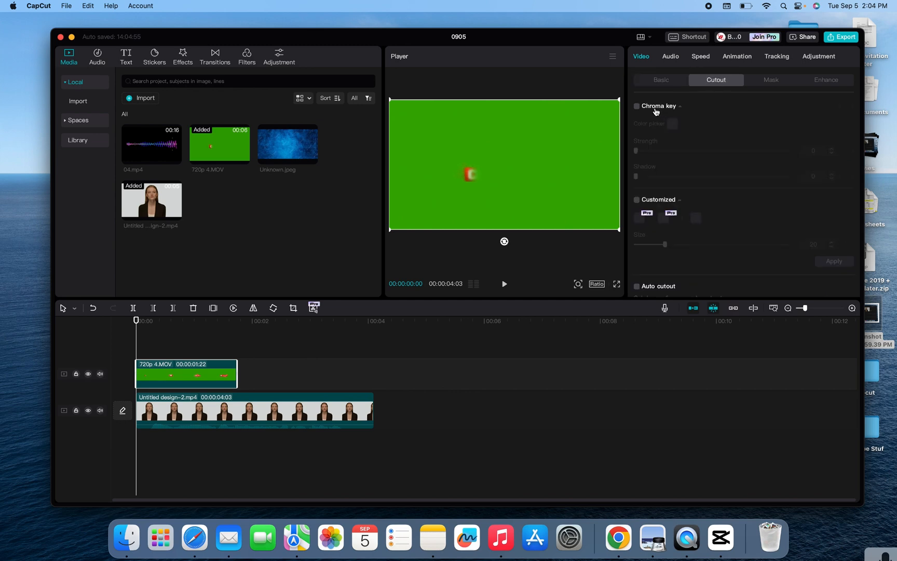
Enable Chroma key on the overlay, sample the green and raise Strength to 61.
left_click(636, 106)
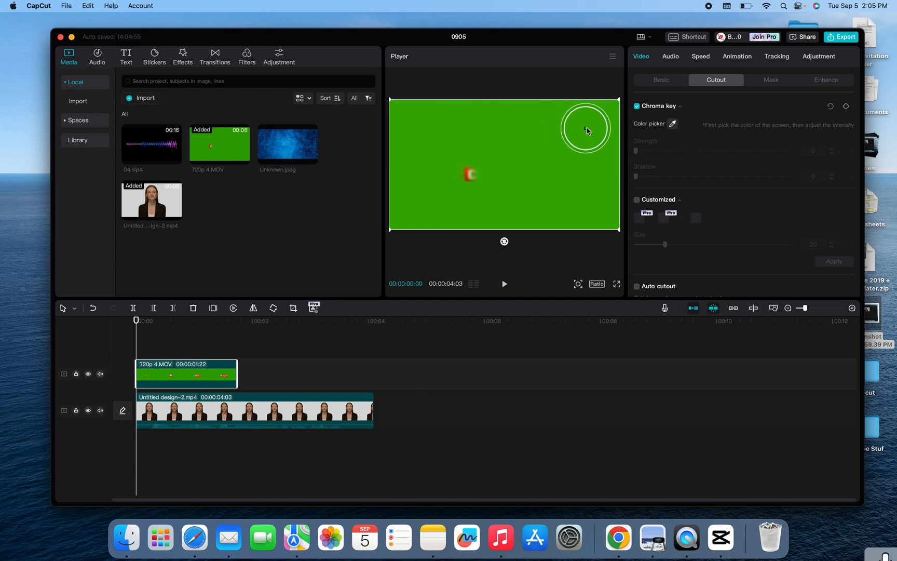
left_click(587, 127)
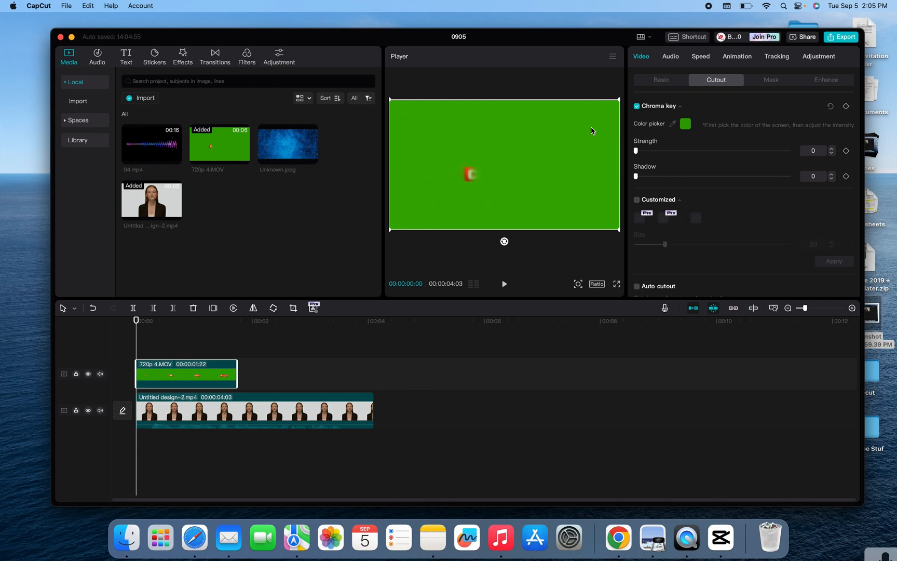
mouse_move(605, 126)
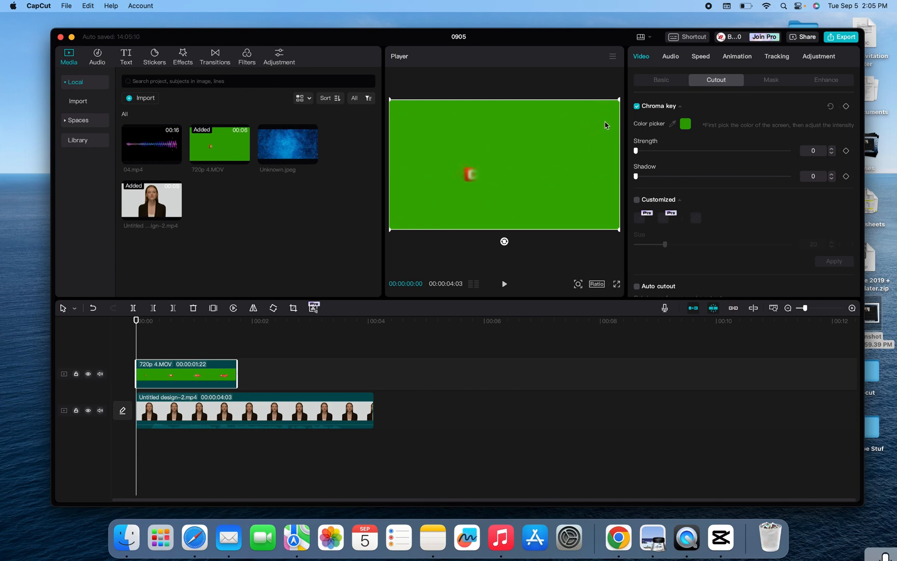
mouse_move(632, 165)
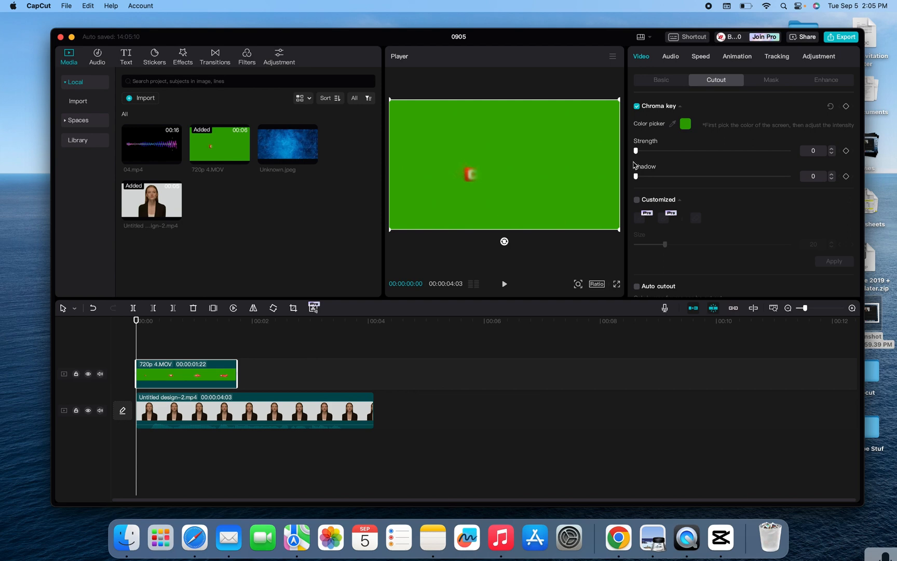
mouse_move(474, 166)
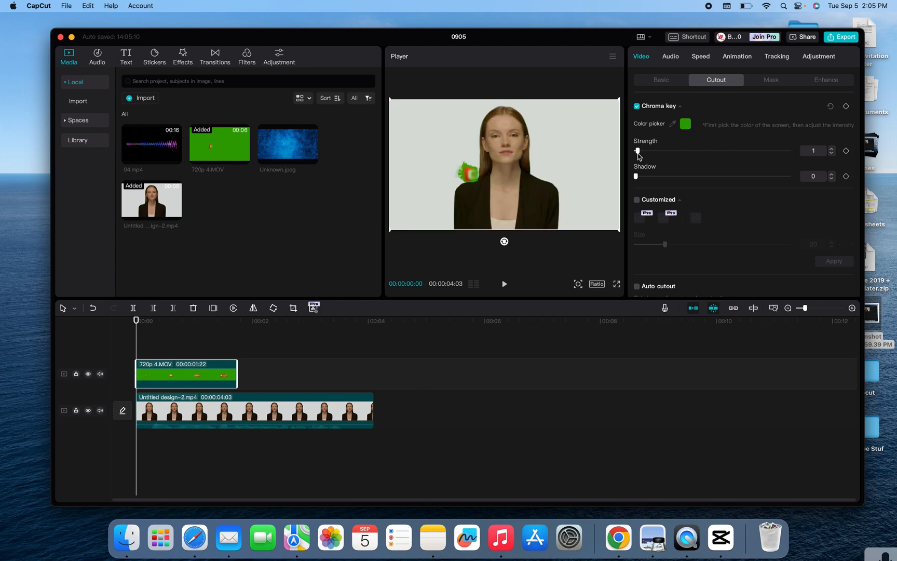
left_click_drag(637, 150, 652, 151)
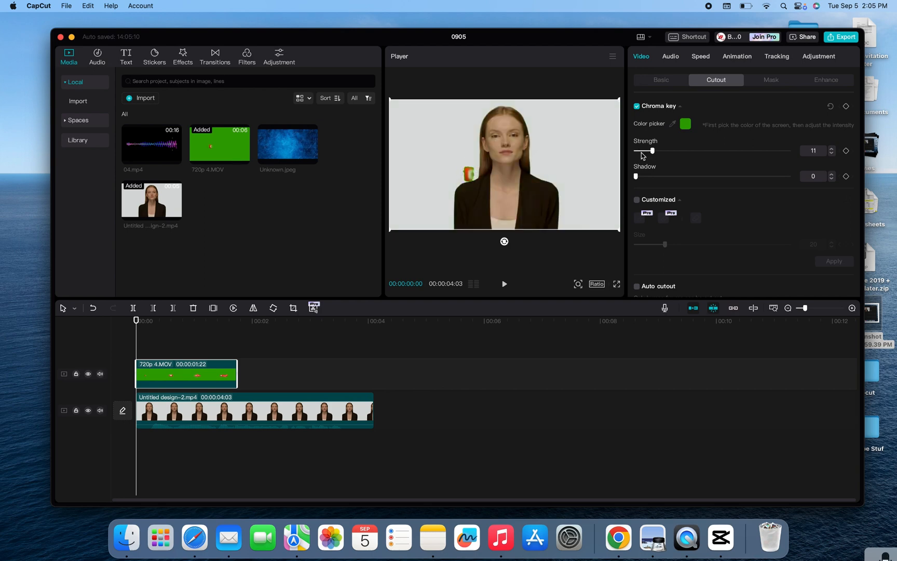
left_click_drag(651, 151, 669, 151)
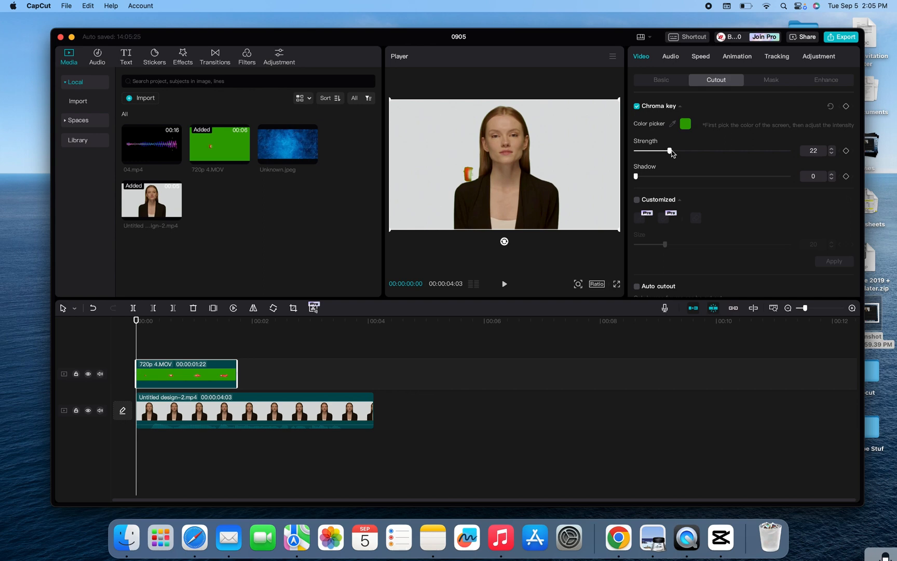
left_click_drag(670, 151, 698, 151)
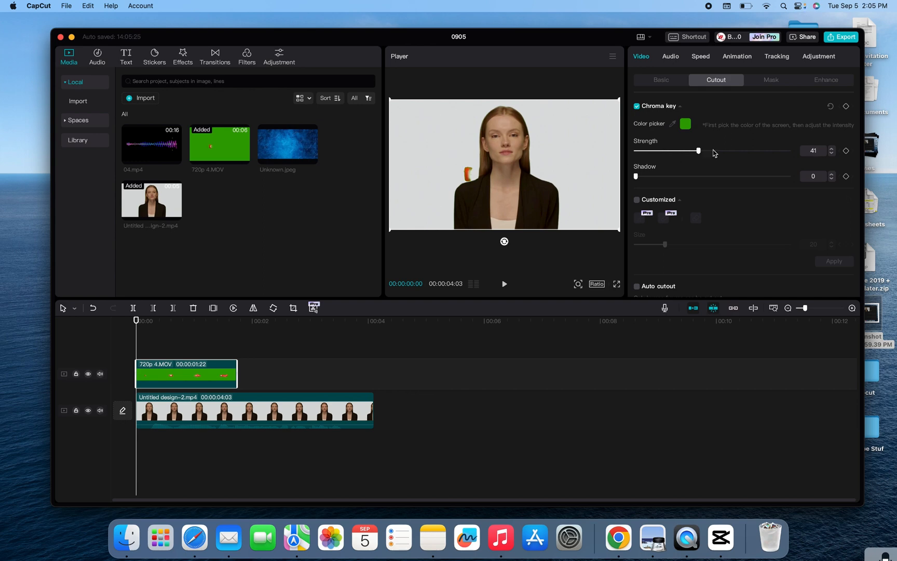
left_click_drag(698, 150, 729, 150)
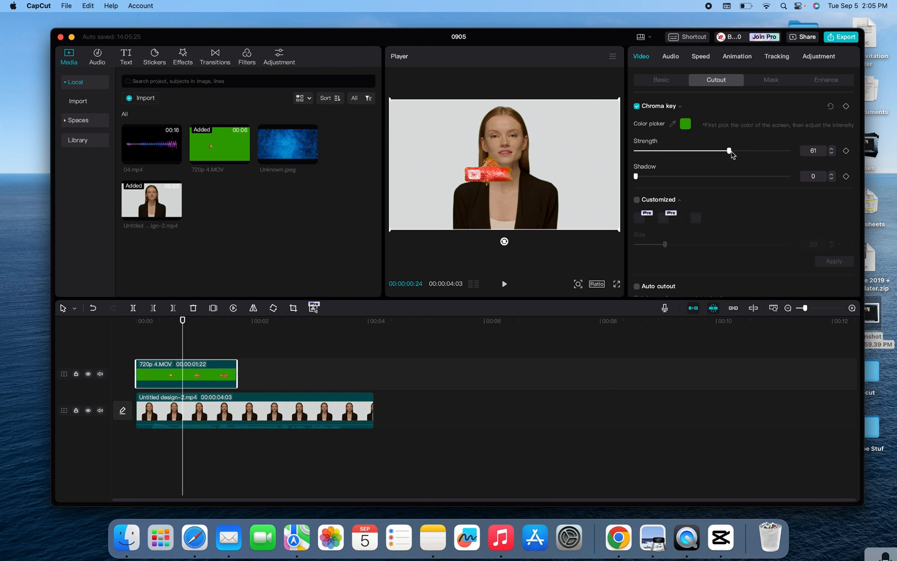
left_click_drag(730, 150, 789, 150)
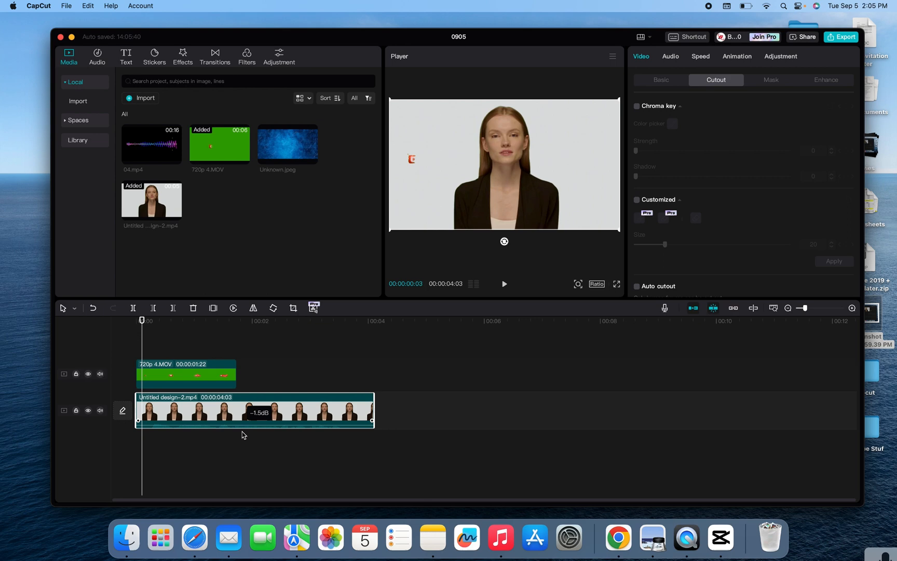
left_click(503, 283)
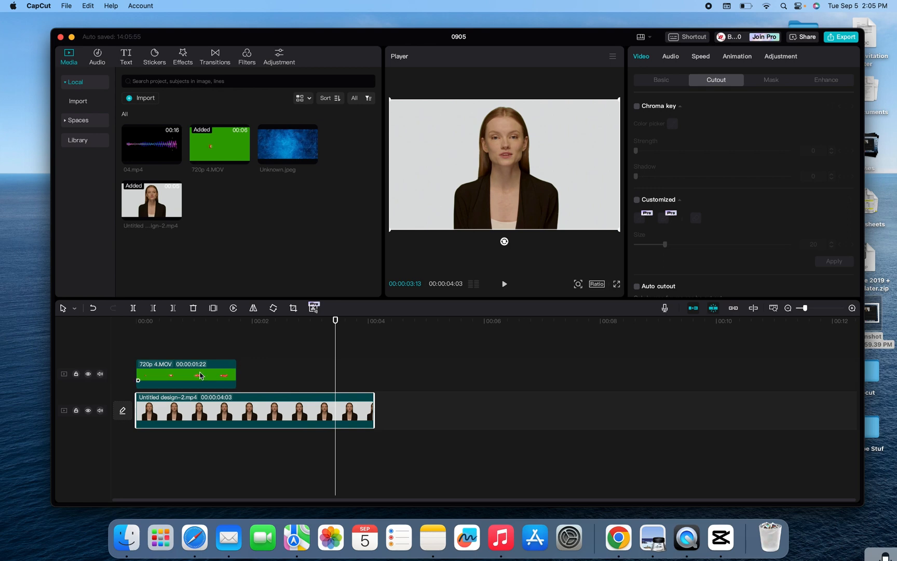
Delete the 720p 4.MOV overlay and place 04.mp4 on the track above the woman.
left_click(637, 105)
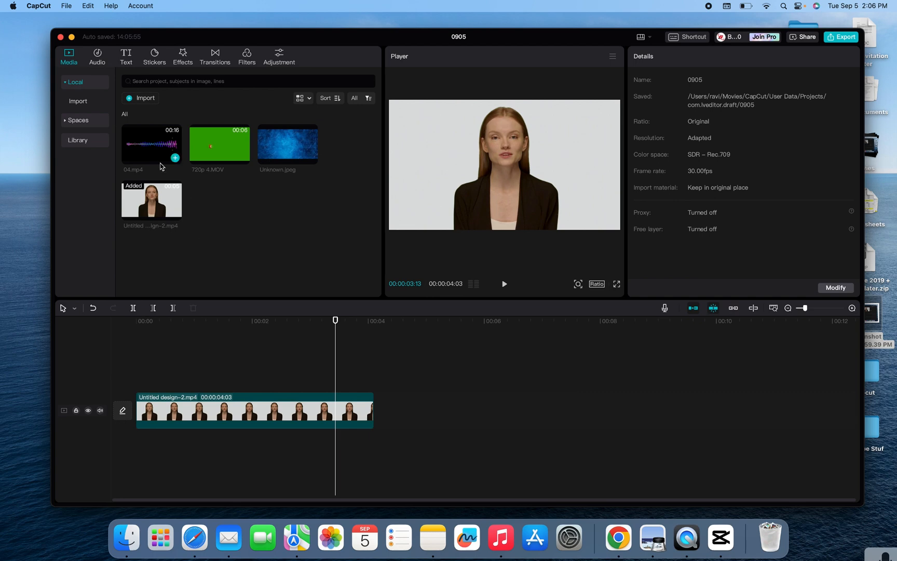
left_click_drag(152, 144, 151, 372)
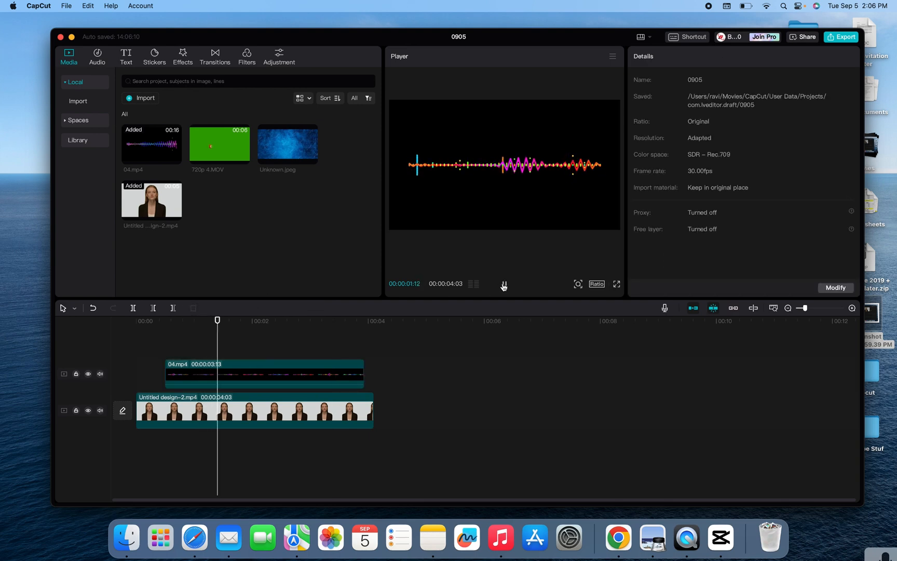
Chroma-key the black out of 04.mp4 with Strength 28 so the waveform floats over her.
left_click(262, 374)
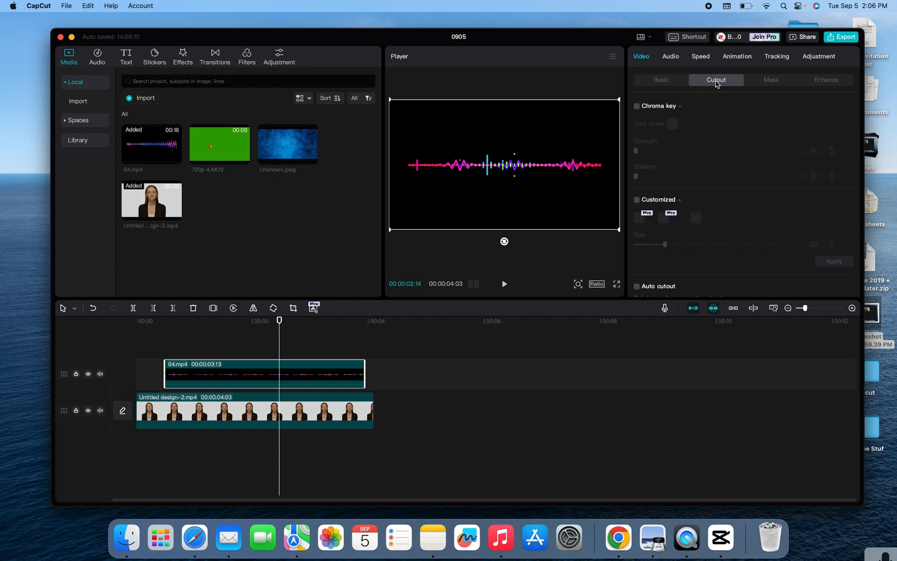
left_click(637, 106)
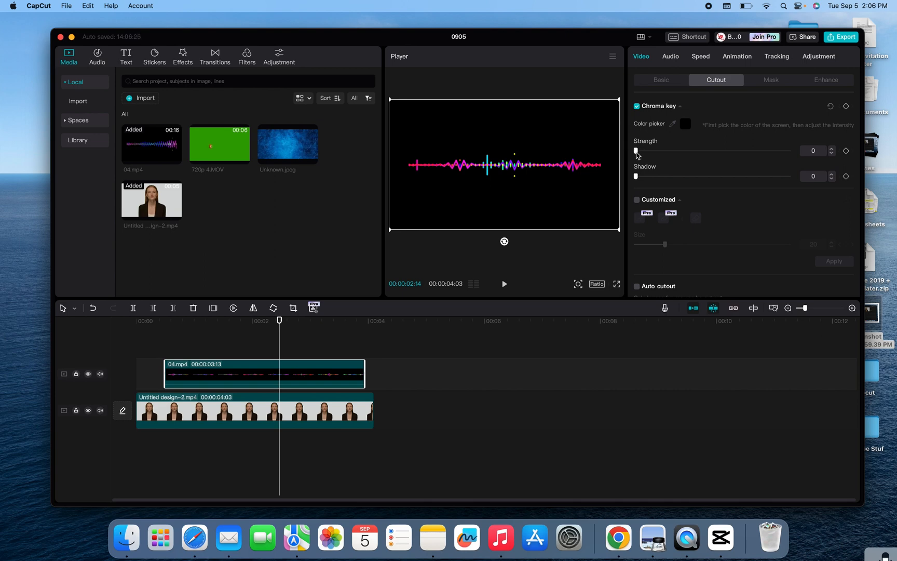
left_click_drag(637, 150, 663, 151)
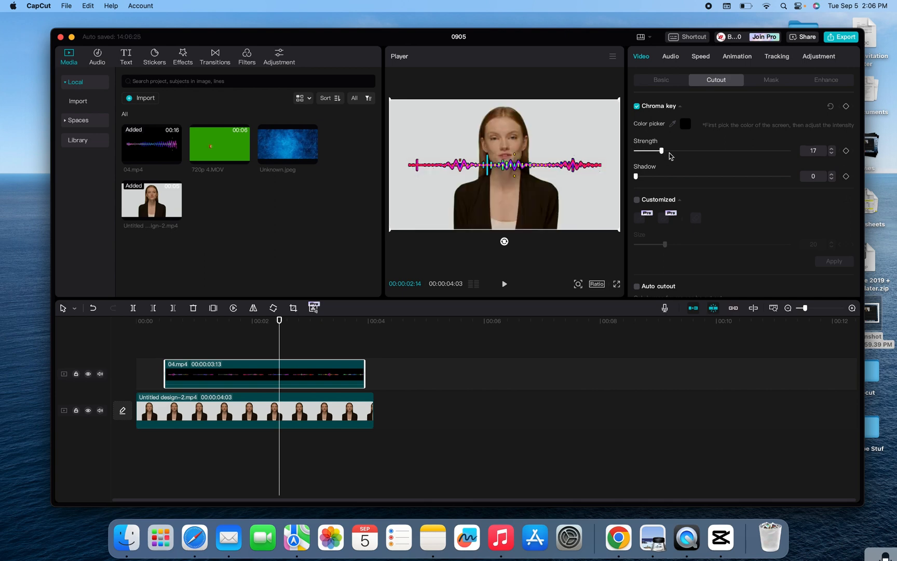
left_click_drag(662, 150, 679, 151)
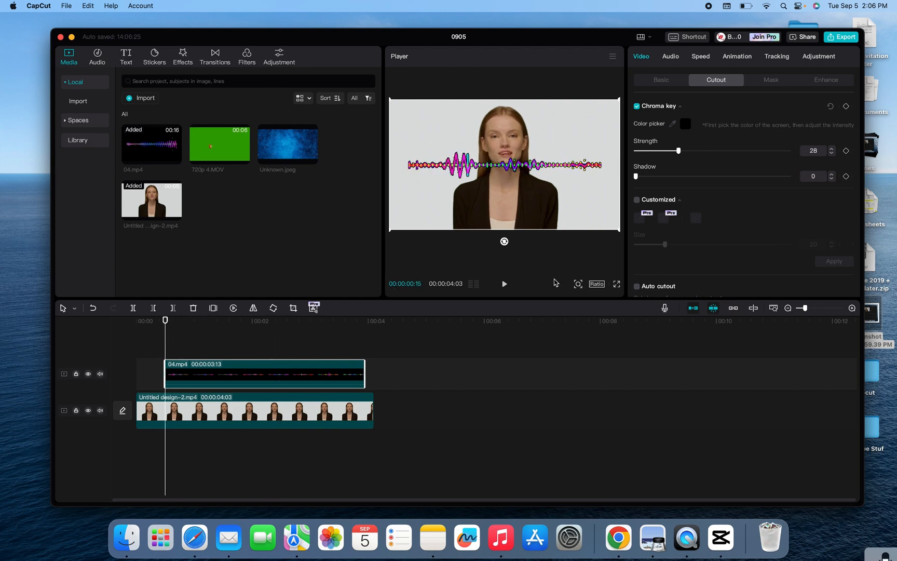
left_click(504, 284)
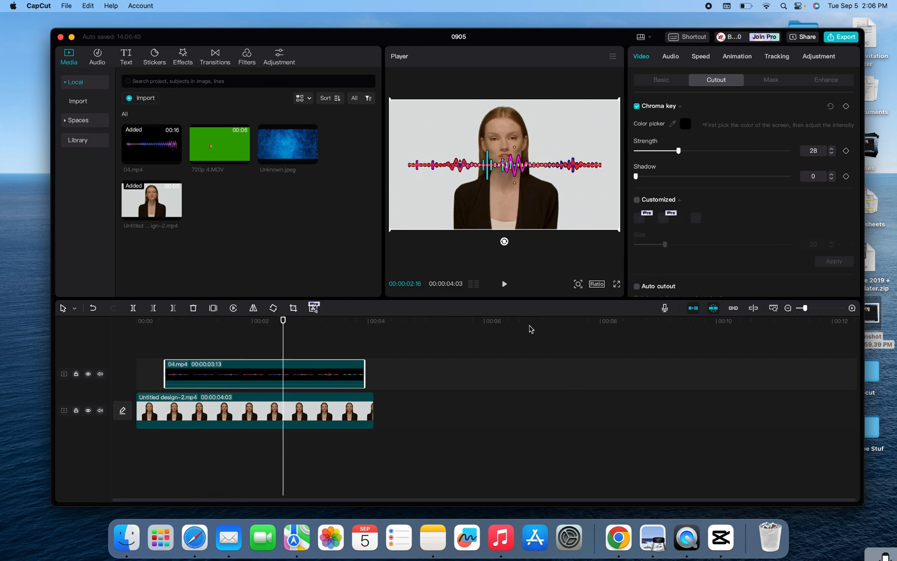
Swap the waveform for Unknown.jpeg above the woman and trim it to 00:00:04:03.
left_click(274, 374)
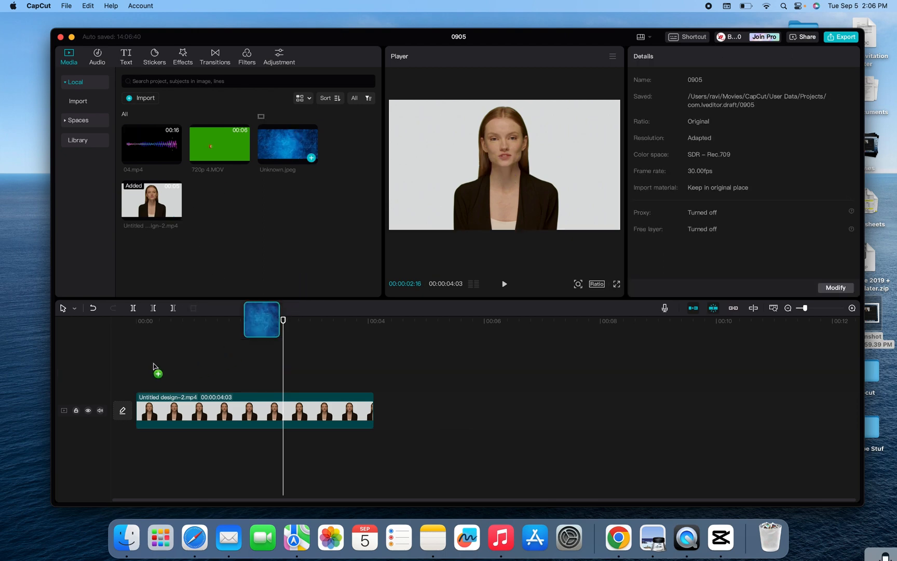
left_click_drag(287, 144, 275, 362)
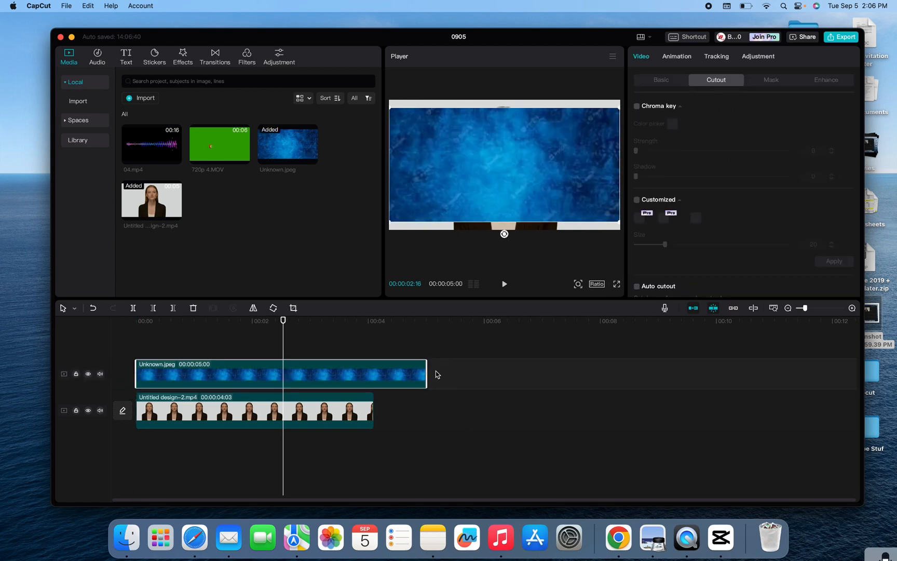
left_click_drag(426, 374, 363, 374)
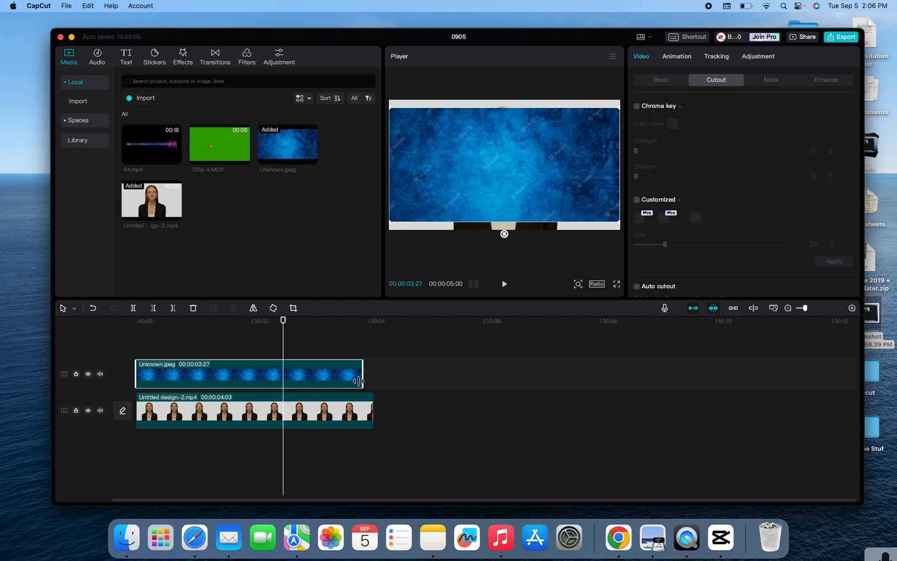
left_click_drag(361, 380, 372, 380)
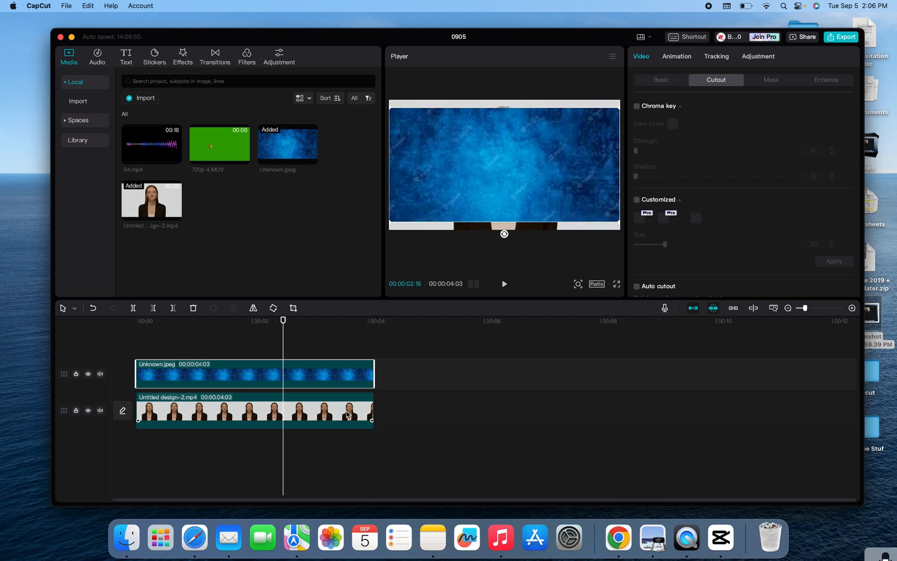
left_click(252, 410)
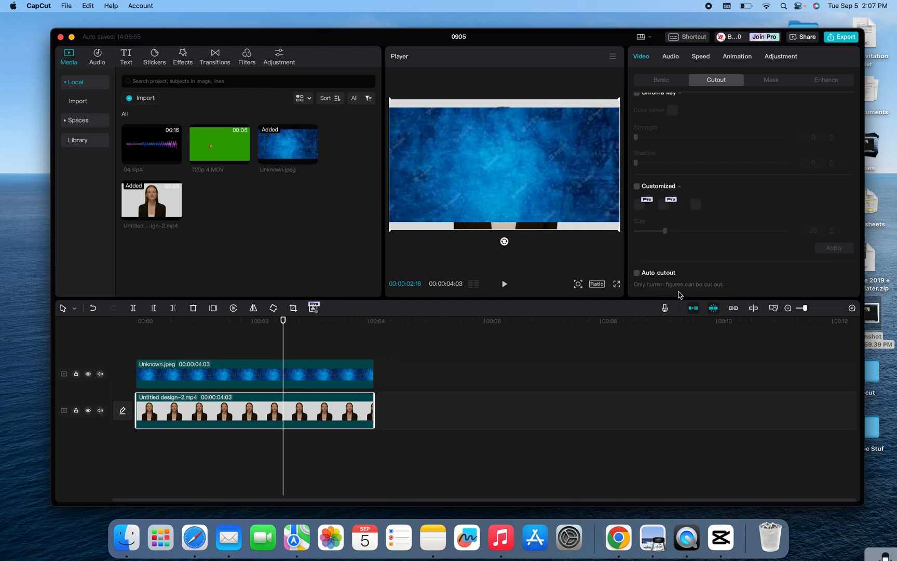
mouse_move(448, 158)
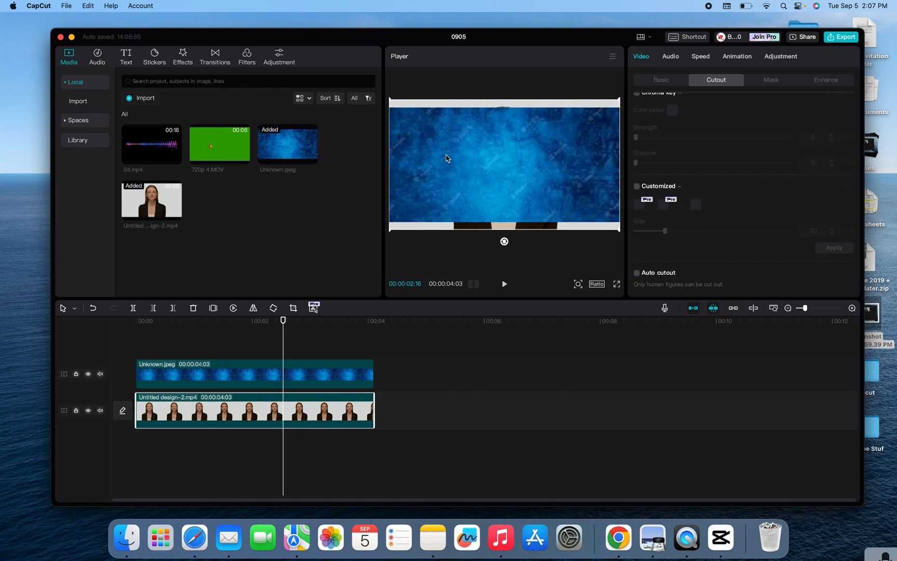
mouse_move(510, 215)
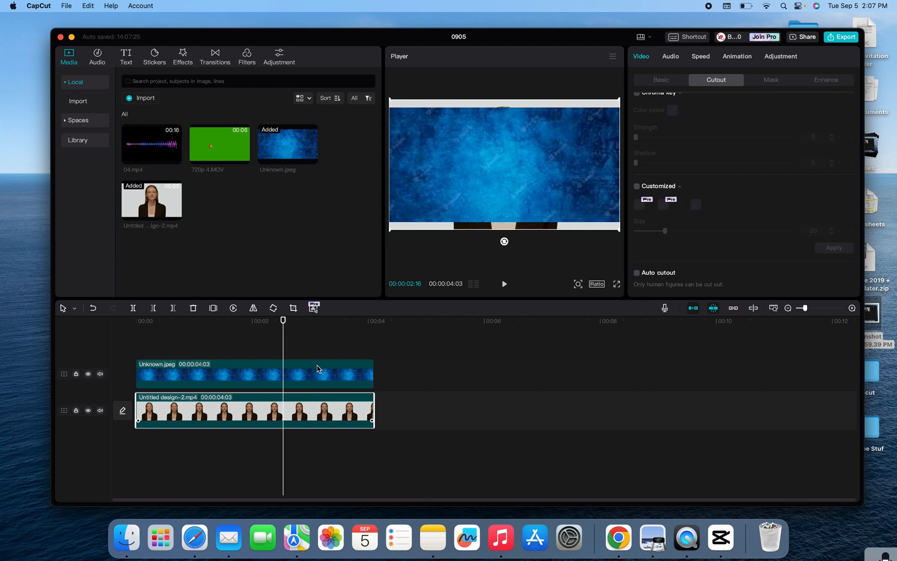
mouse_move(276, 430)
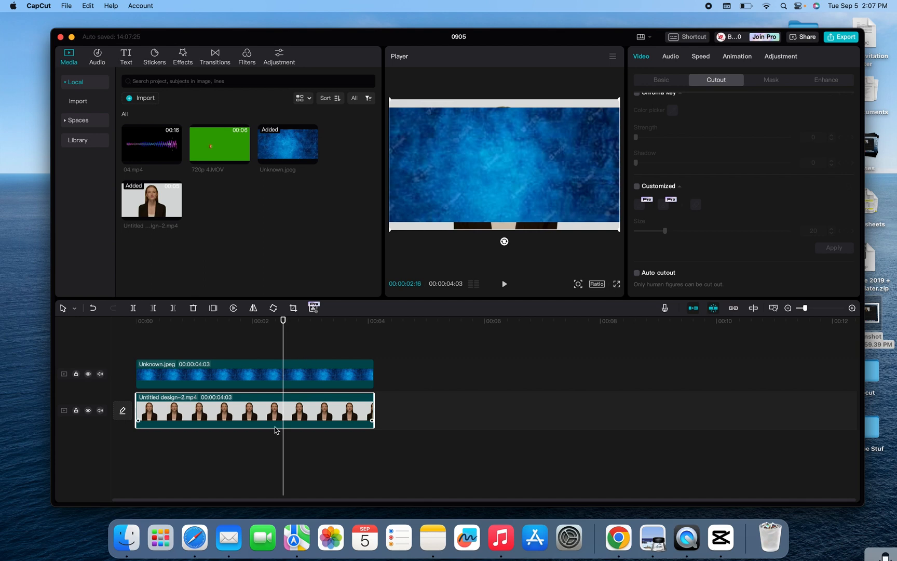
mouse_move(527, 244)
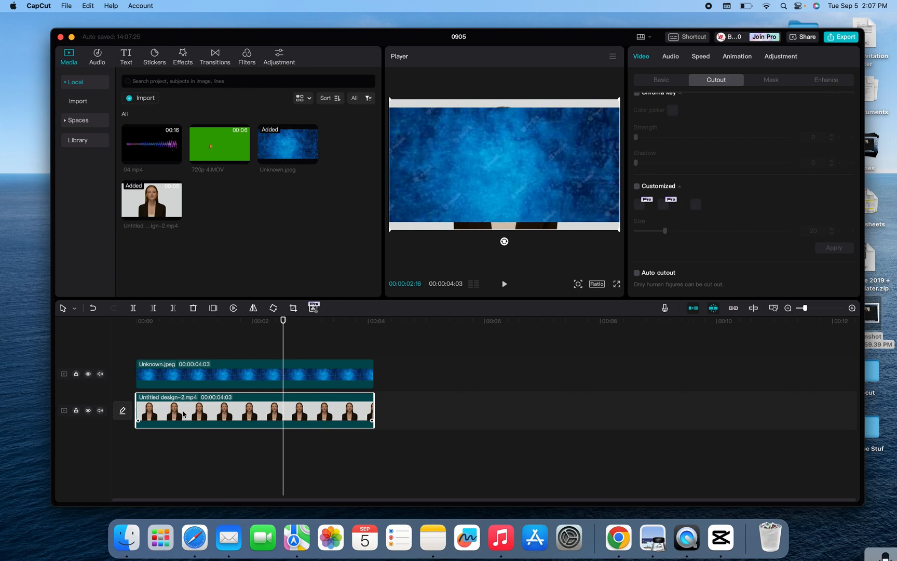
mouse_move(675, 189)
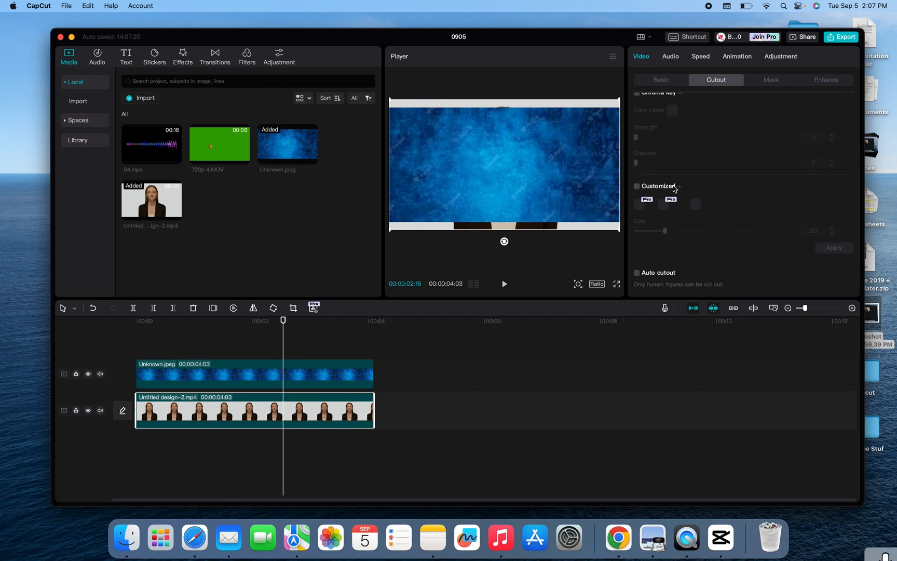
Run Auto cutout on the woman clip to strip its background.
left_click(637, 273)
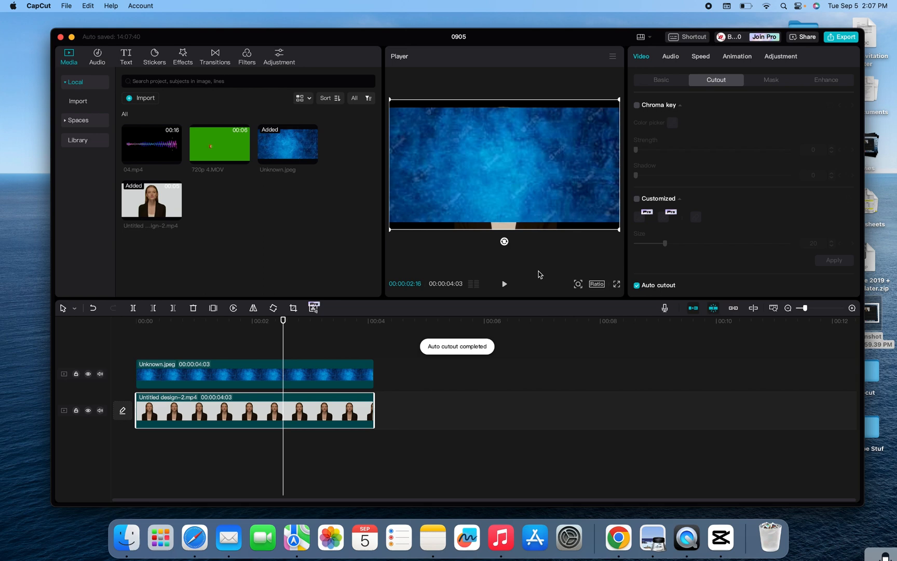
mouse_move(582, 358)
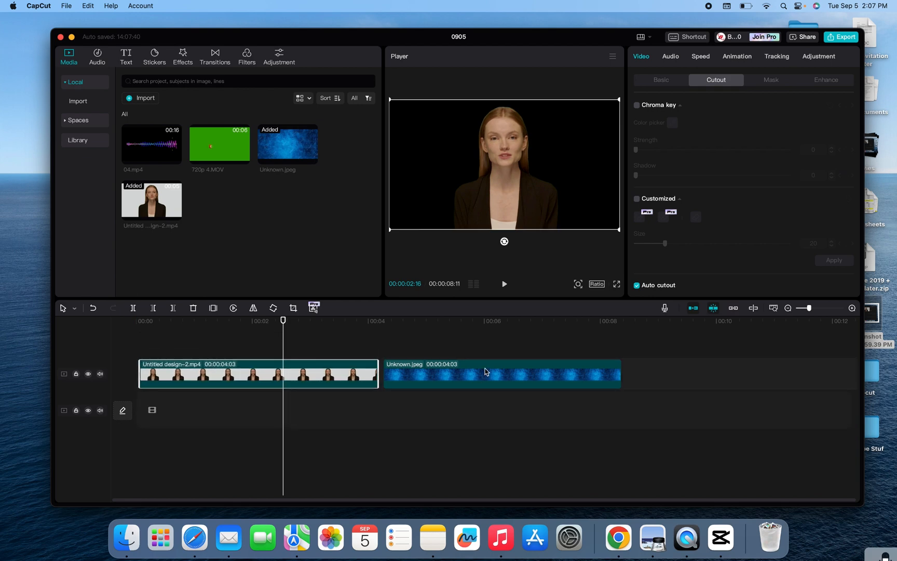
Move the woman clip above Unknown.jpeg and select the blue image for scaling.
left_click_drag(501, 374, 323, 408)
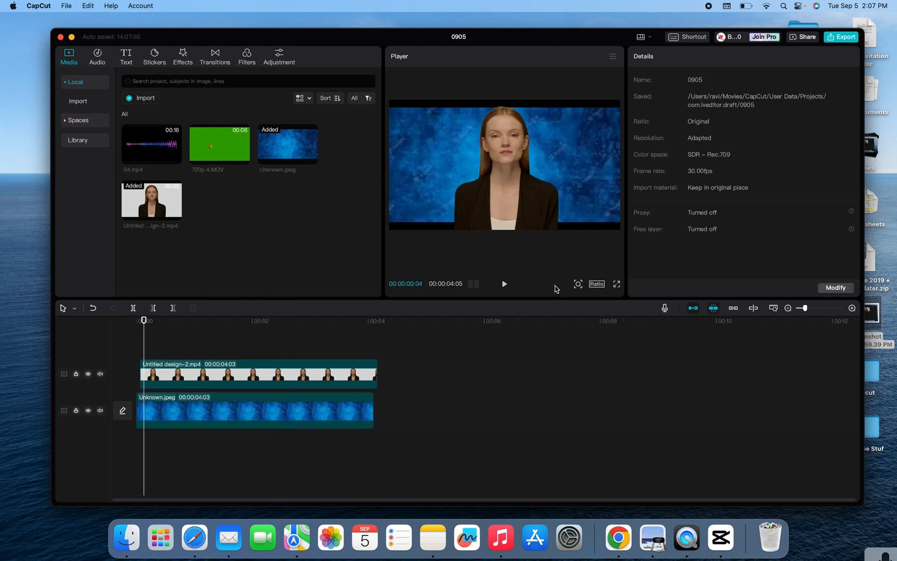
left_click(254, 409)
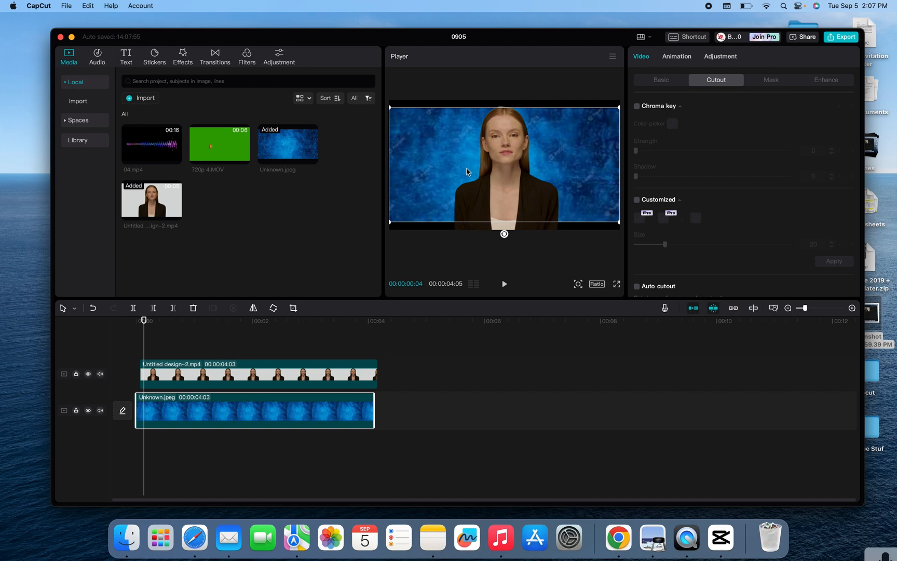
left_click(636, 287)
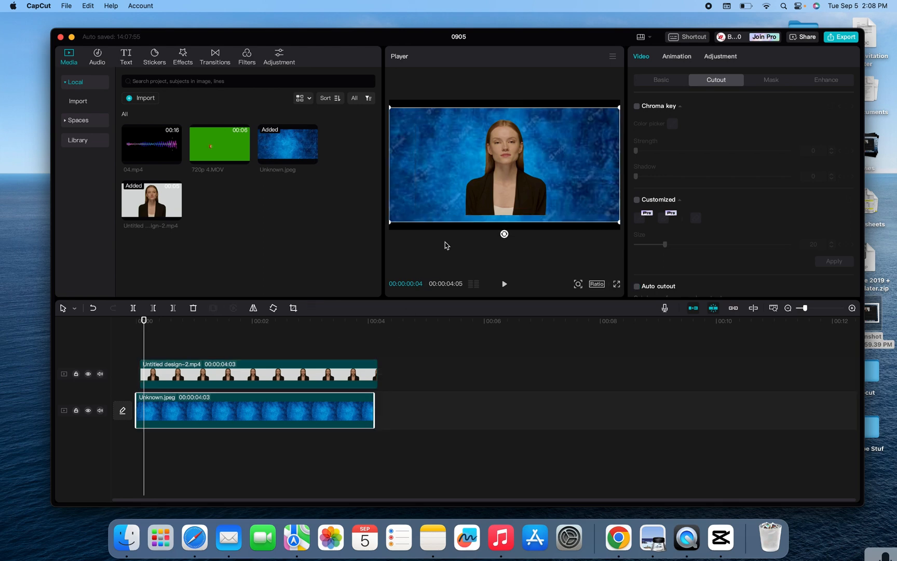
mouse_move(394, 222)
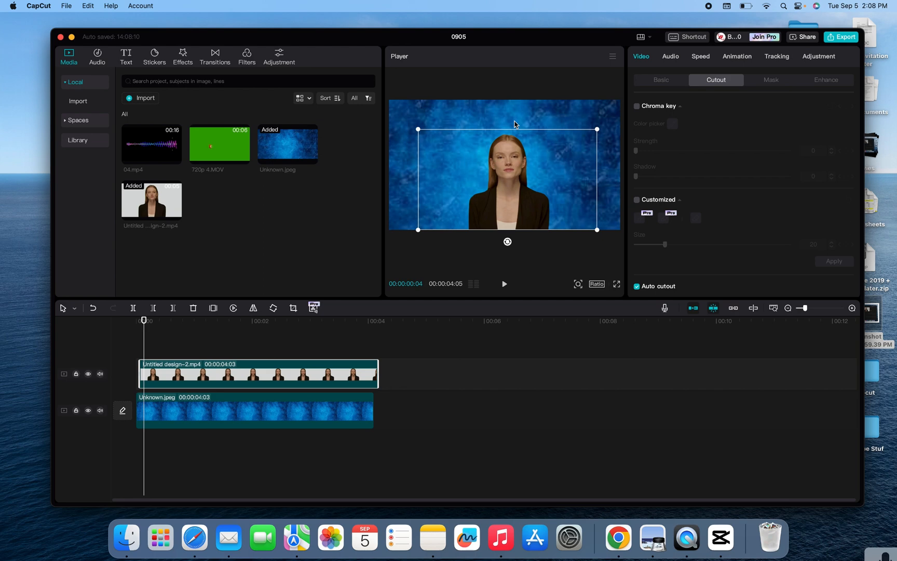
mouse_move(520, 222)
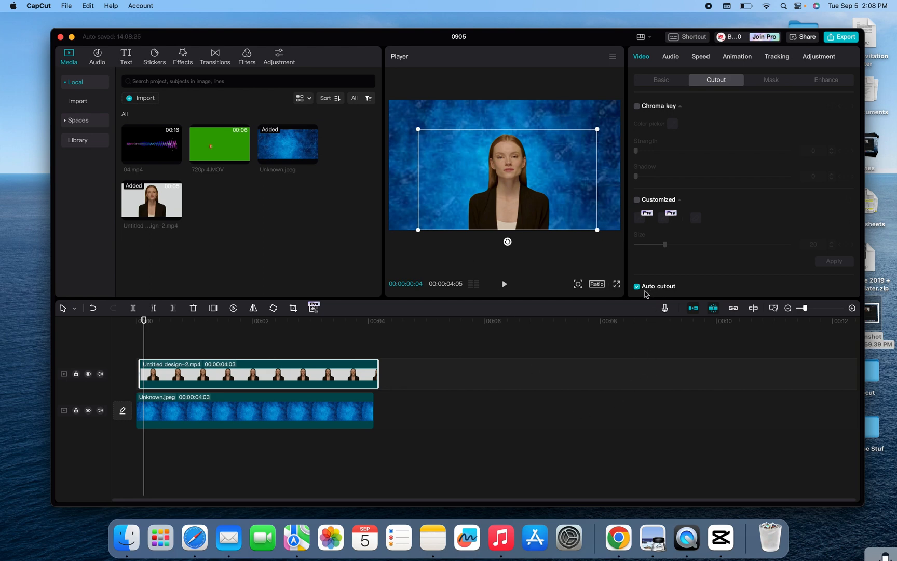
mouse_move(581, 215)
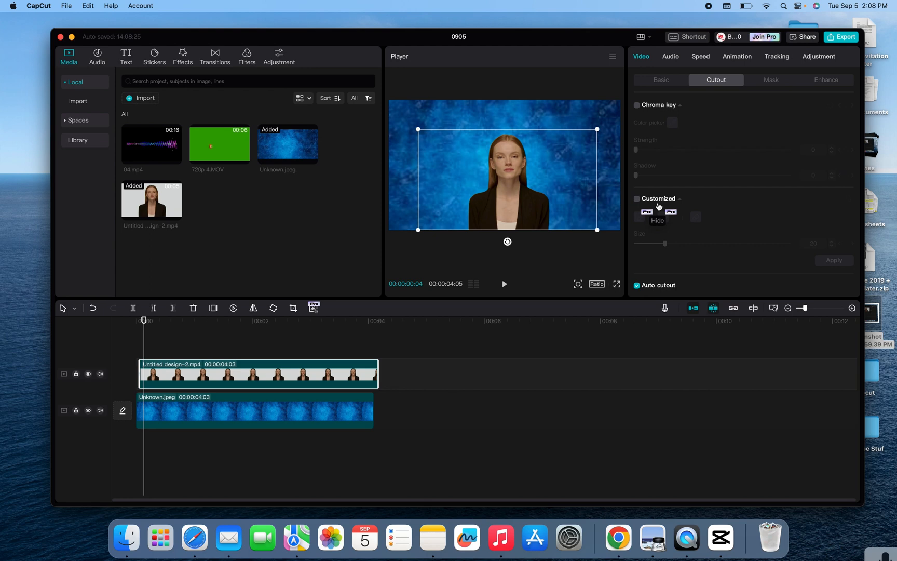
mouse_move(704, 240)
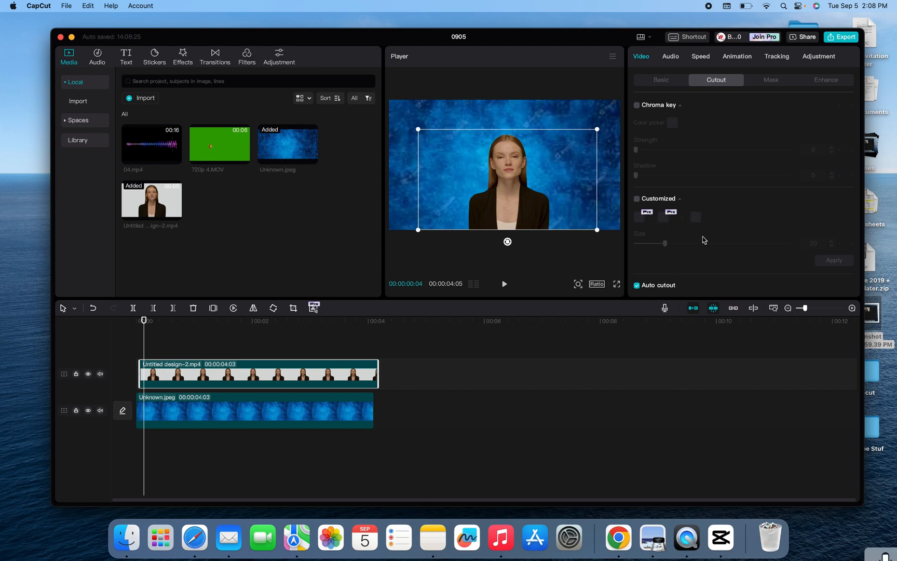
mouse_move(552, 220)
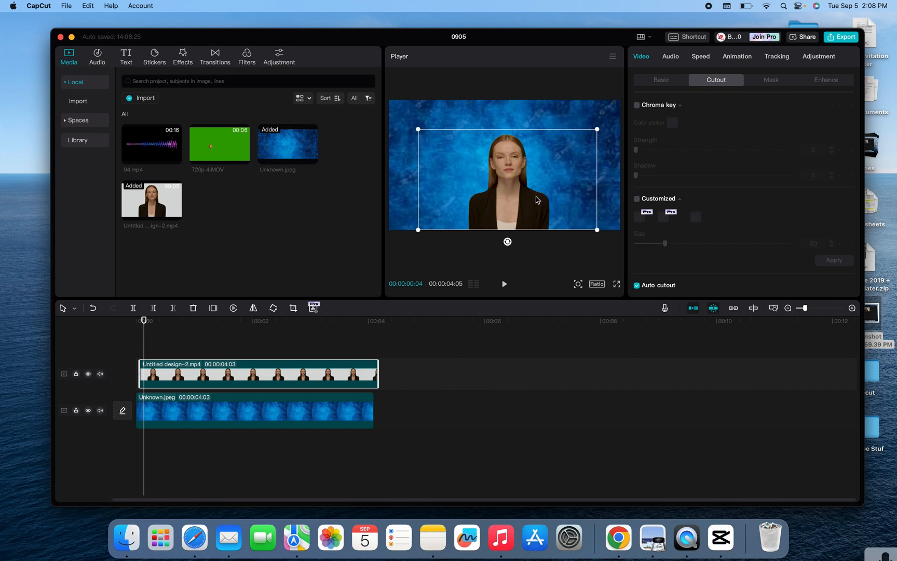
mouse_move(470, 311)
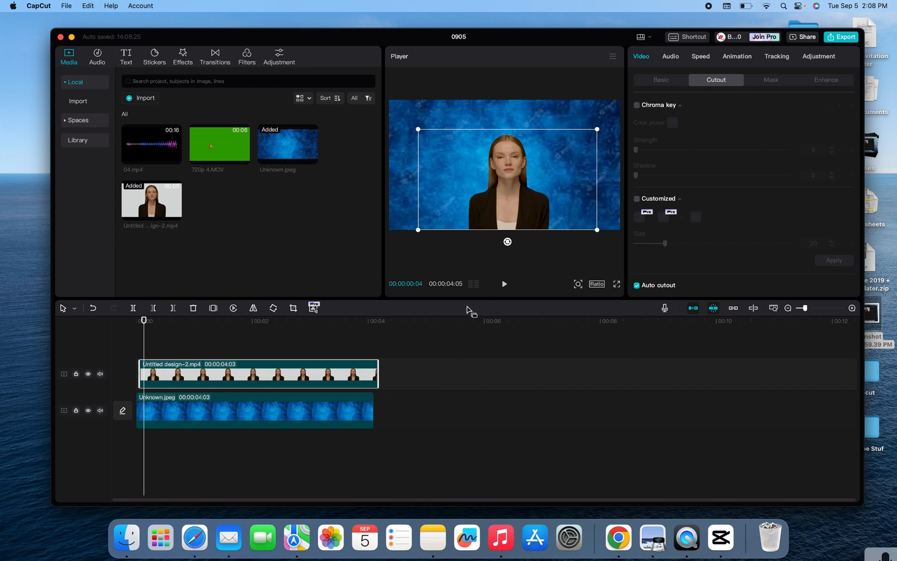
mouse_move(303, 281)
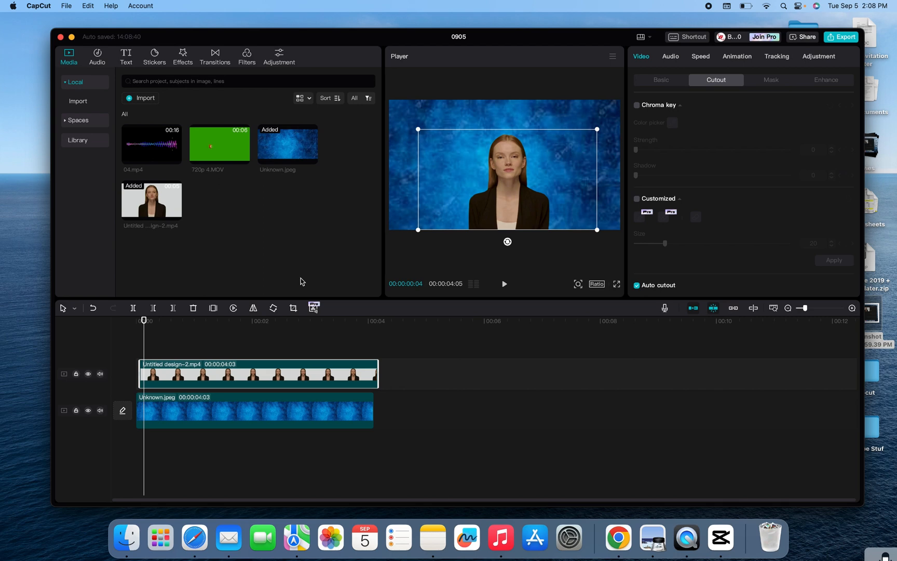
mouse_move(636, 152)
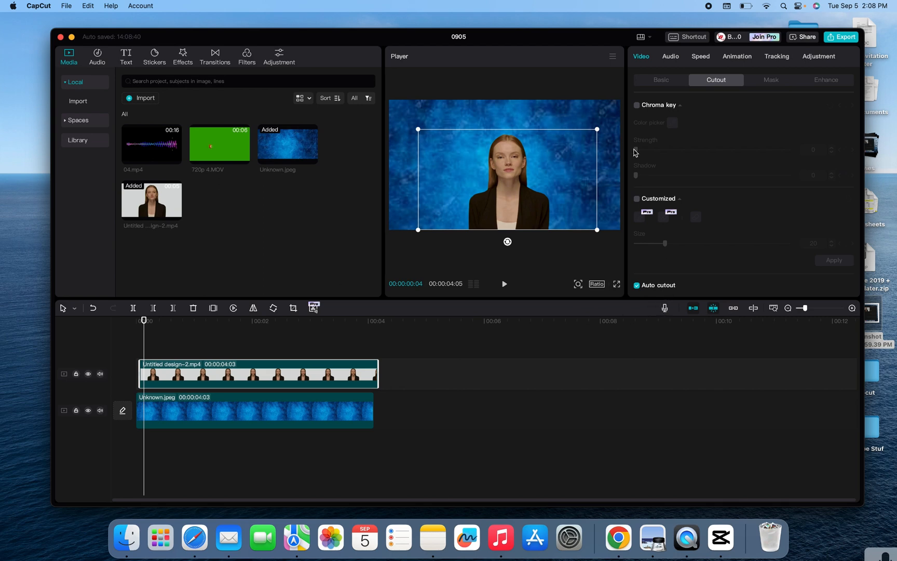
mouse_move(559, 116)
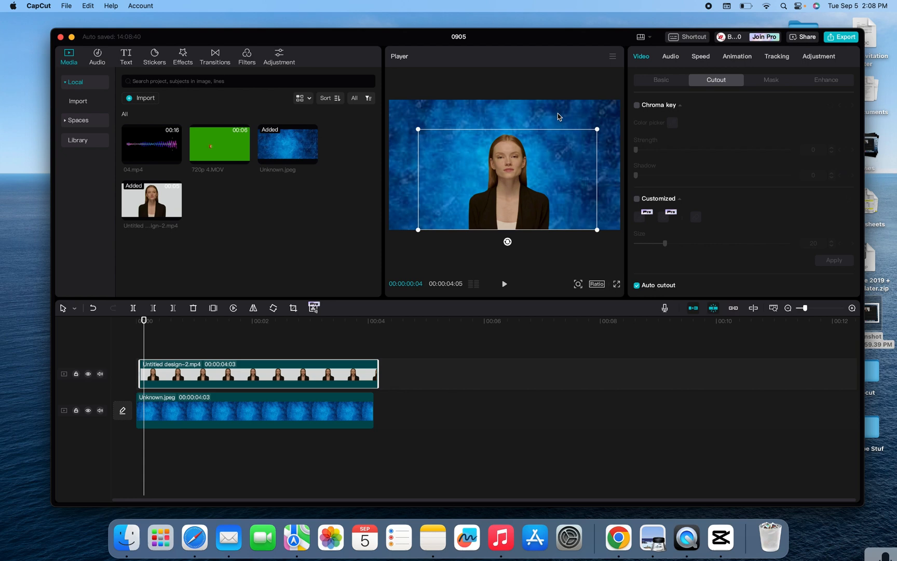